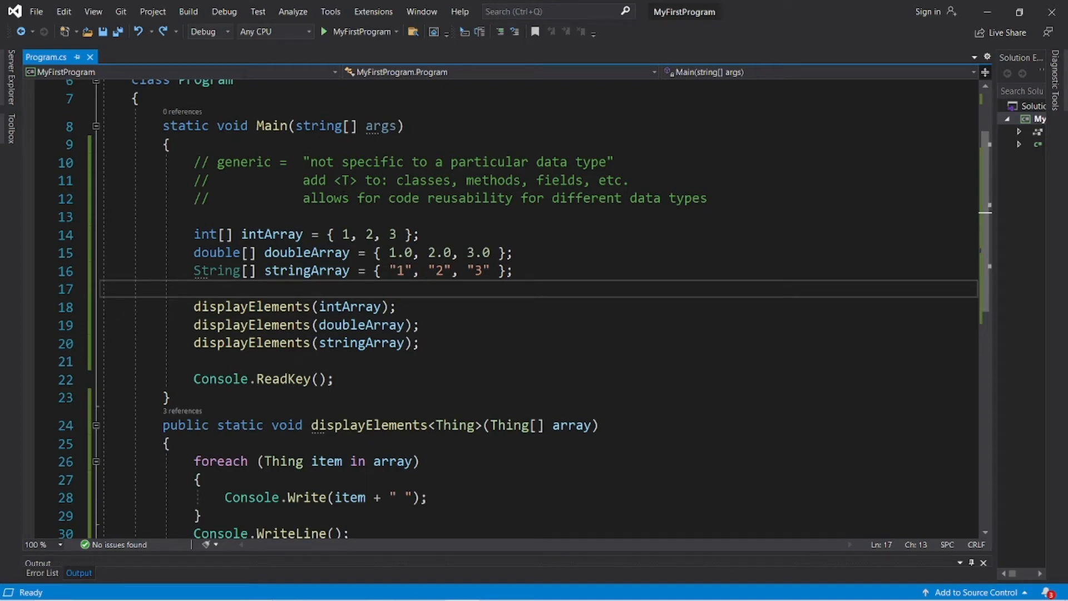
Step: Remove the old array demo code, leaving Main with only the generics comments and Console.ReadKey()
double_click(244, 108)
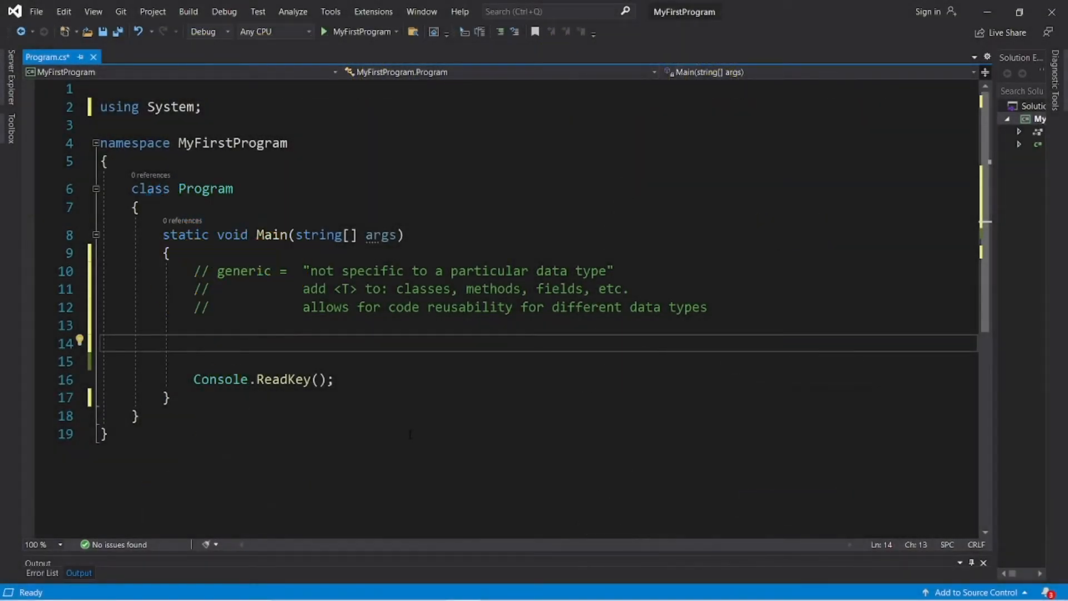
double_click(244, 271)
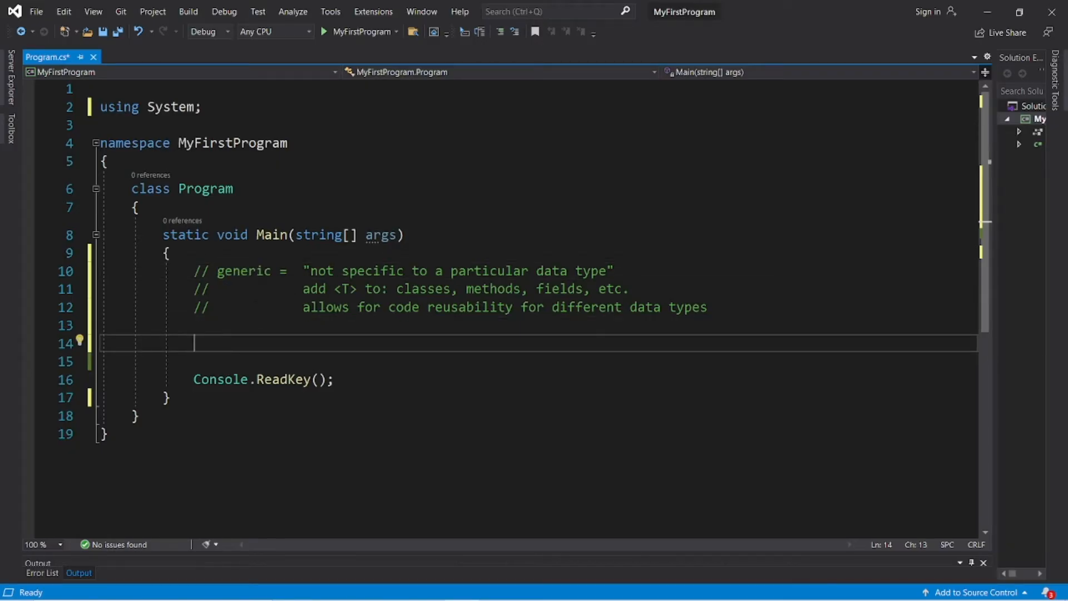
drag(445, 270, 614, 270)
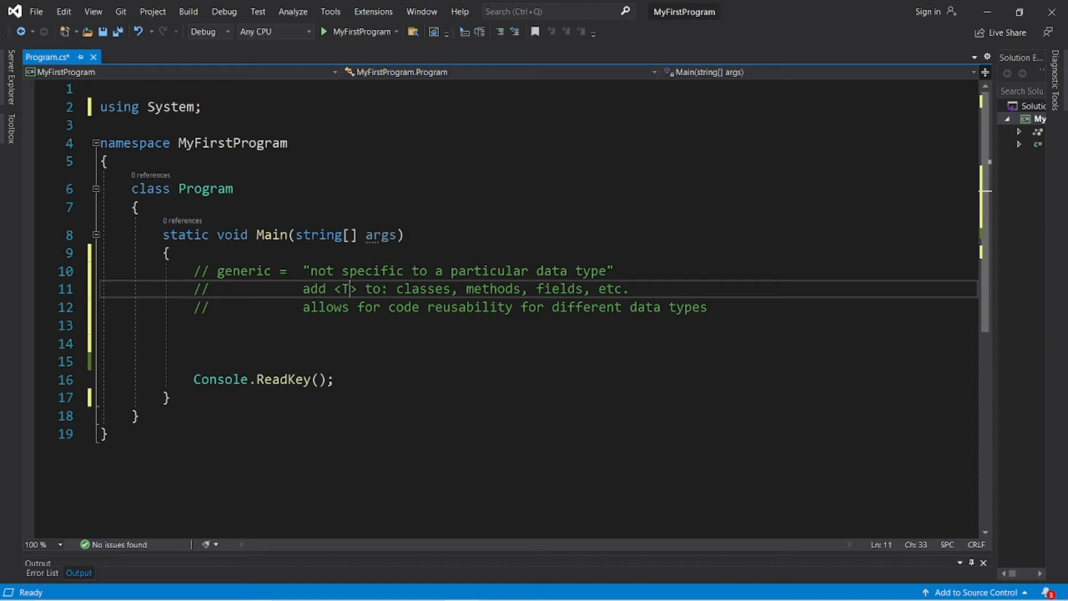
double_click(423, 289)
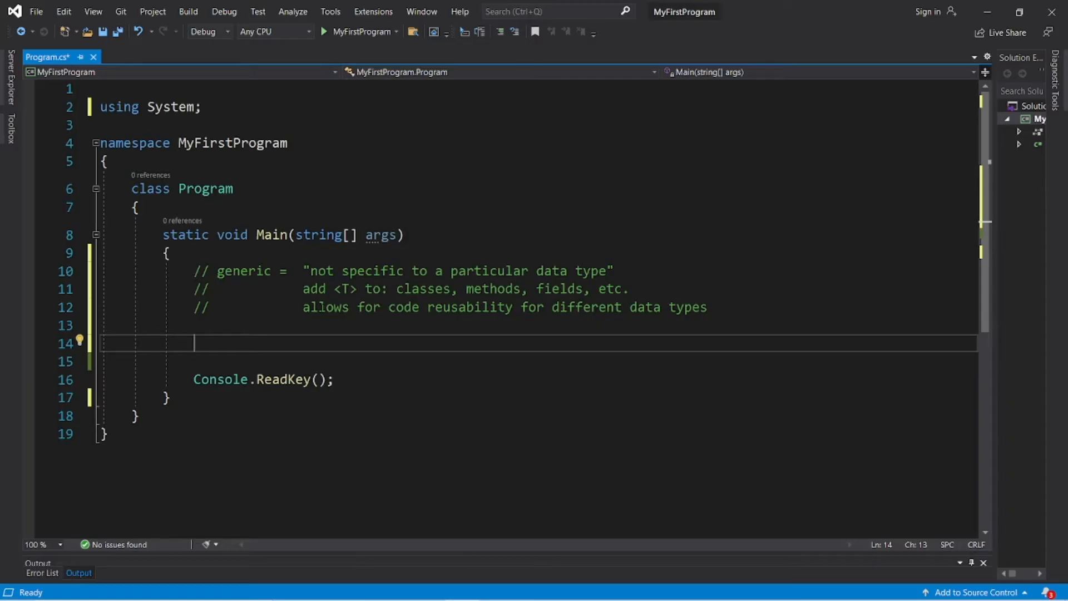
Step: Declare int[] intArray = { 1, 2, 3 }; inside Main
text(i)
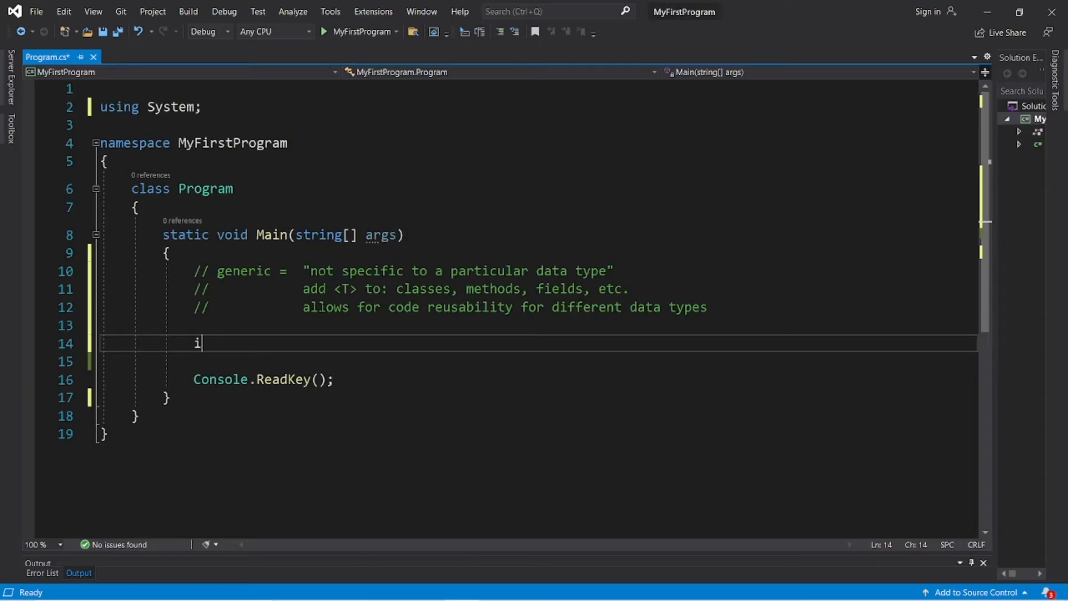
text(nt[])
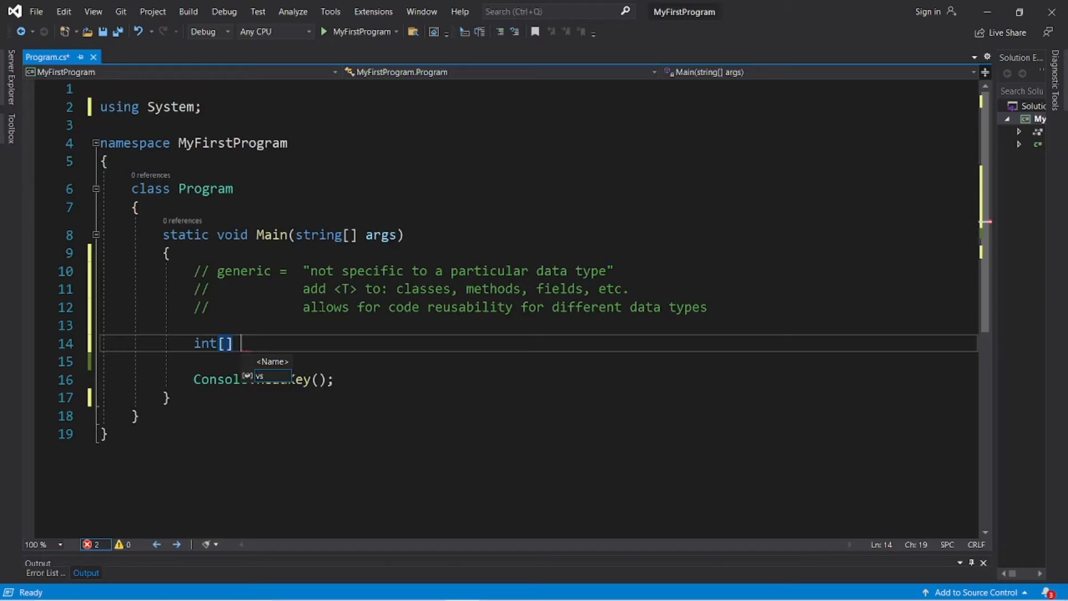
text(intAr)
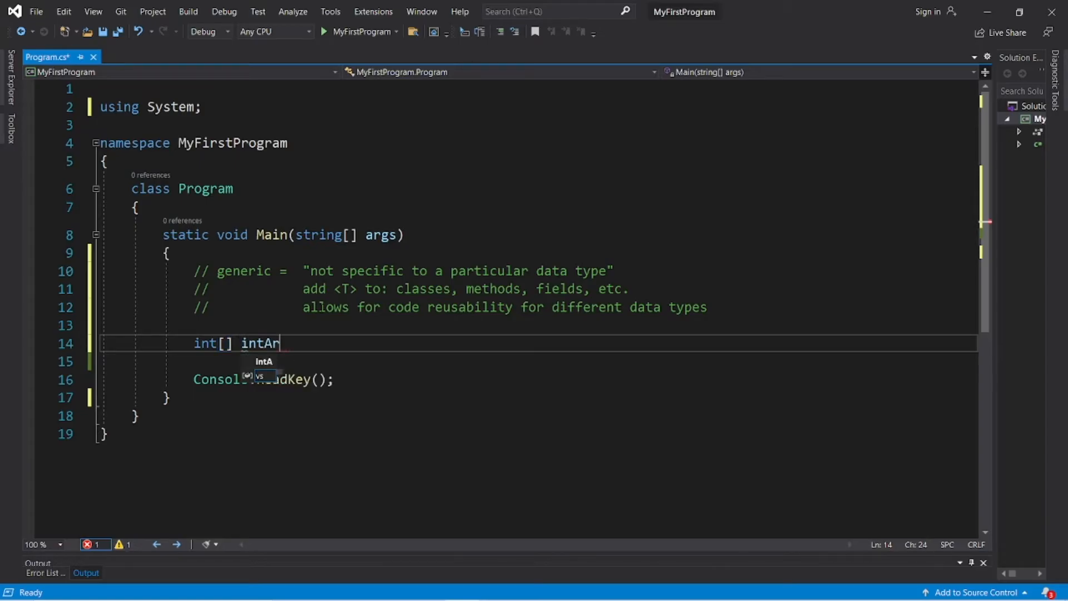
text(ray = { })
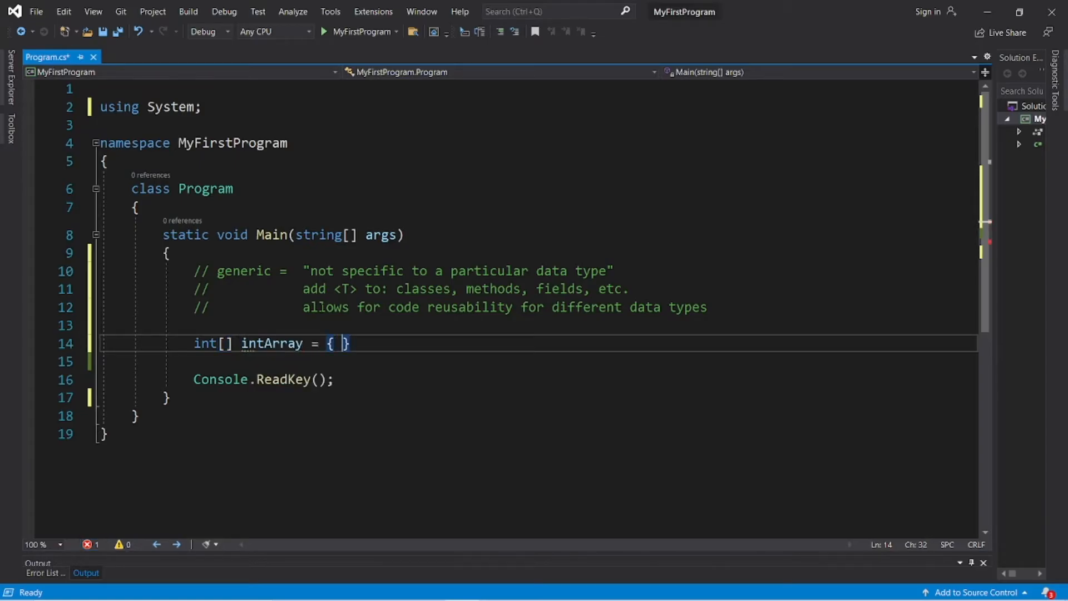
text(1, 2,)
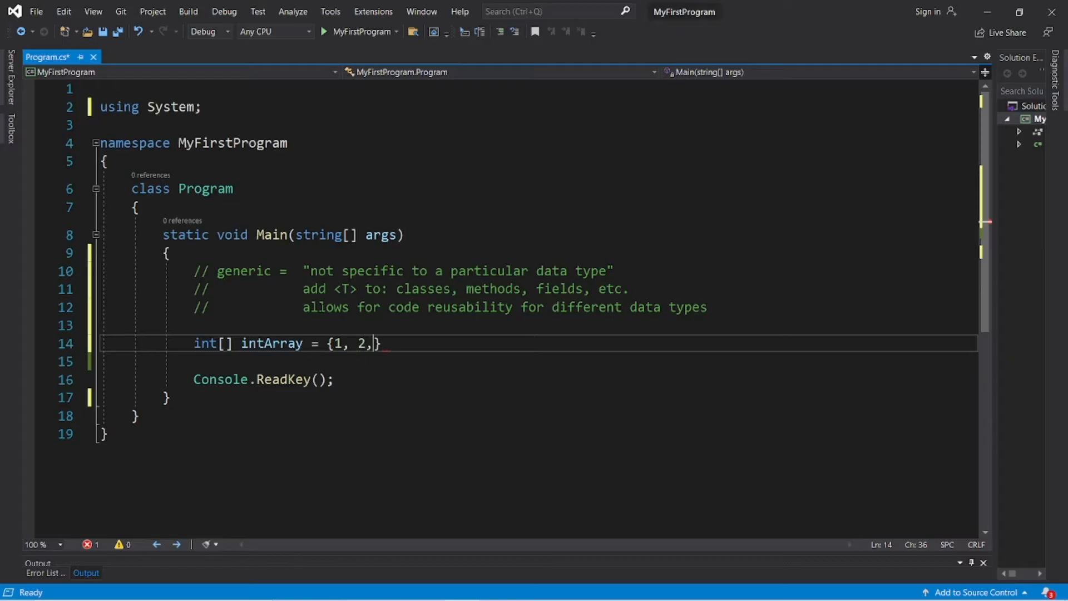
text(3 };)
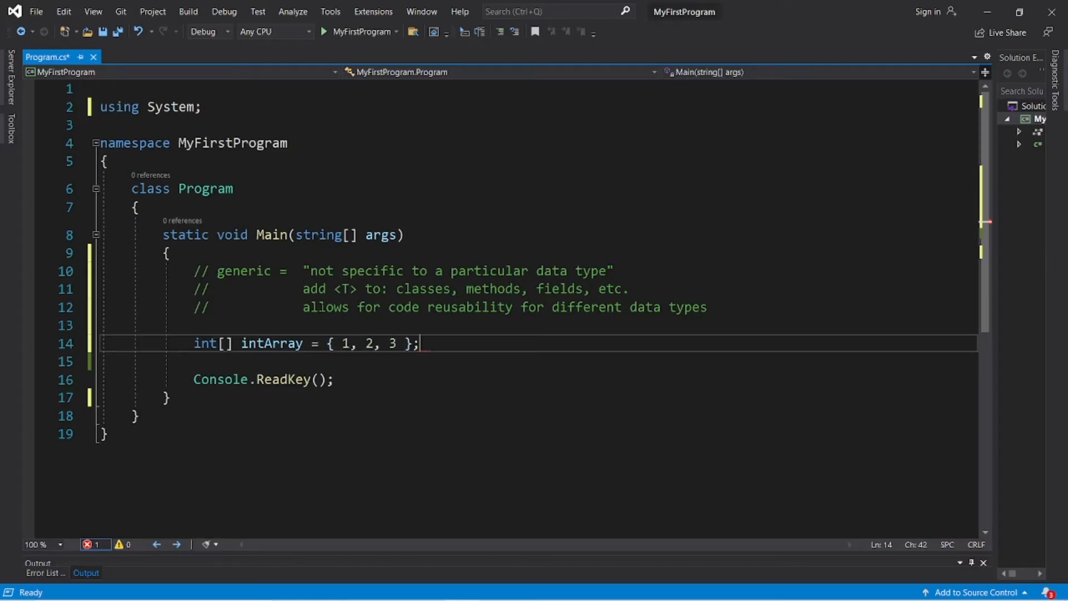
key(enter)
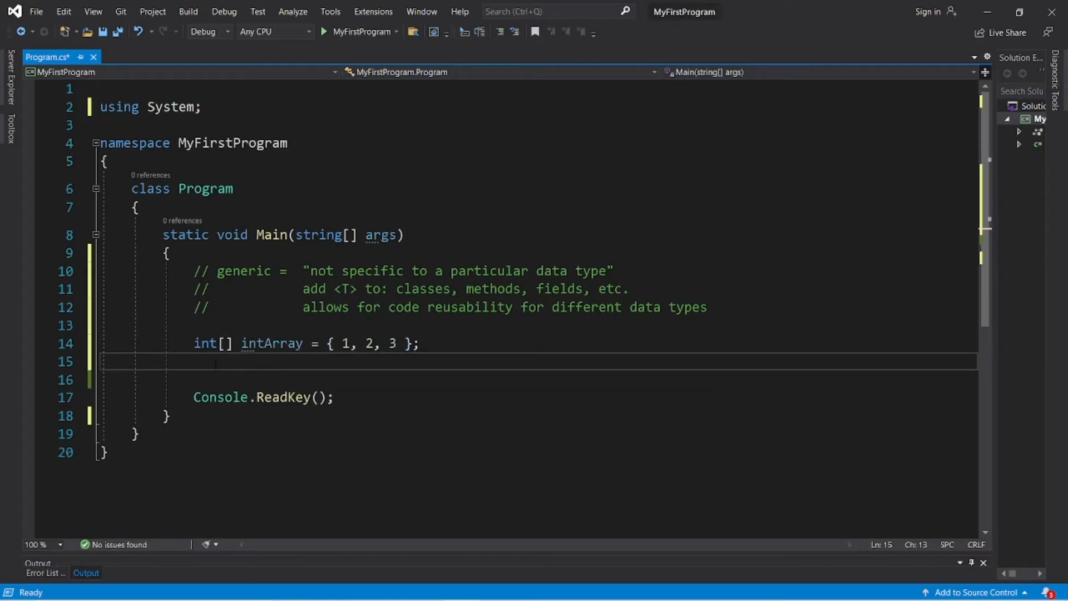
Step: Declare double[] doubleArray = { 1.0, 2.0, 3.0 }; on the next line
text(double)
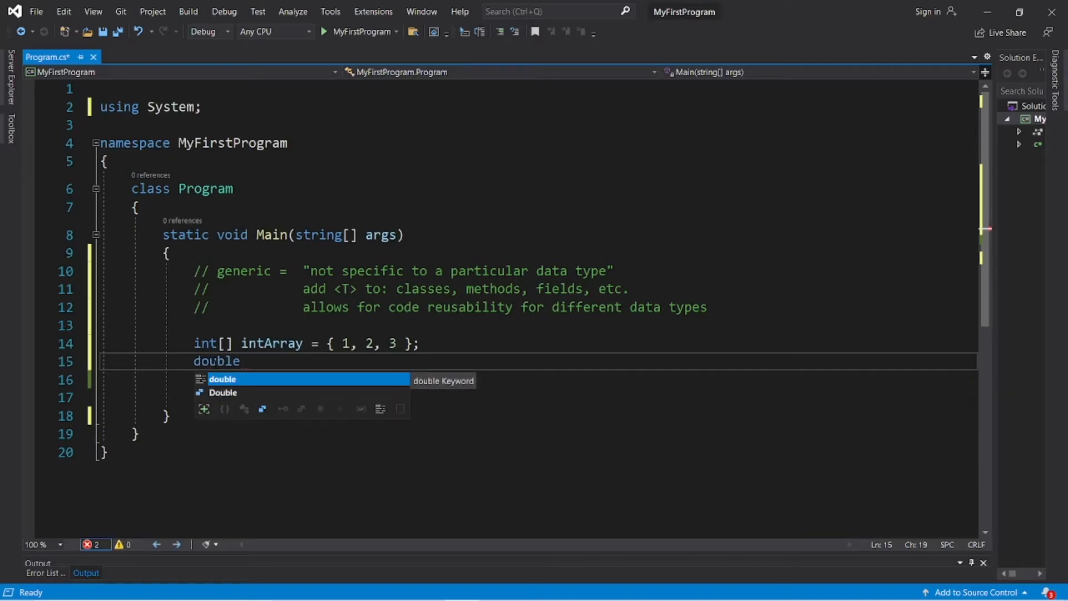
text([] double)
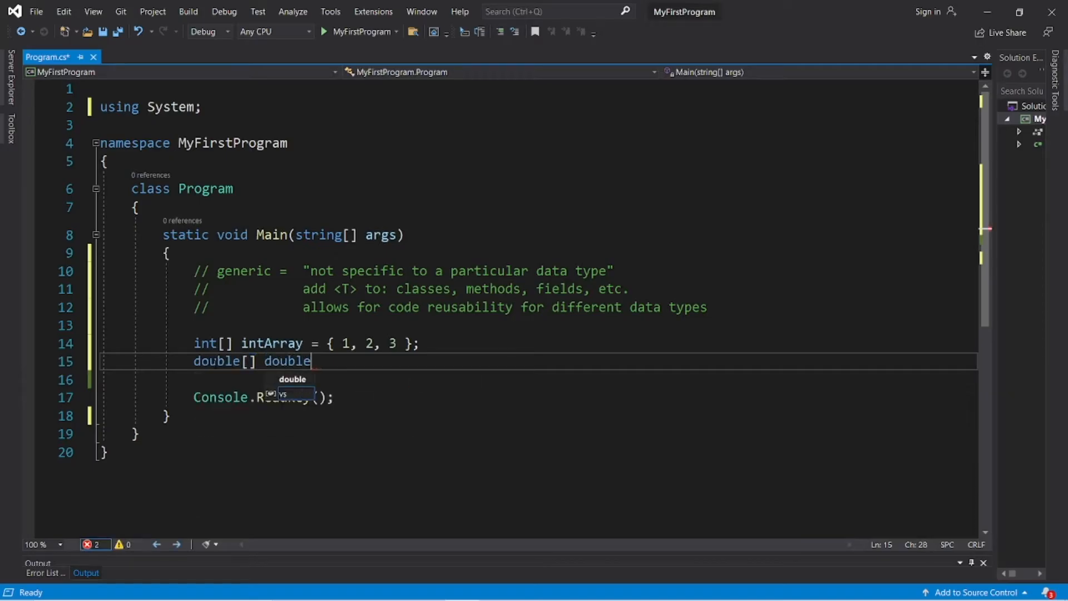
text(Array = {)
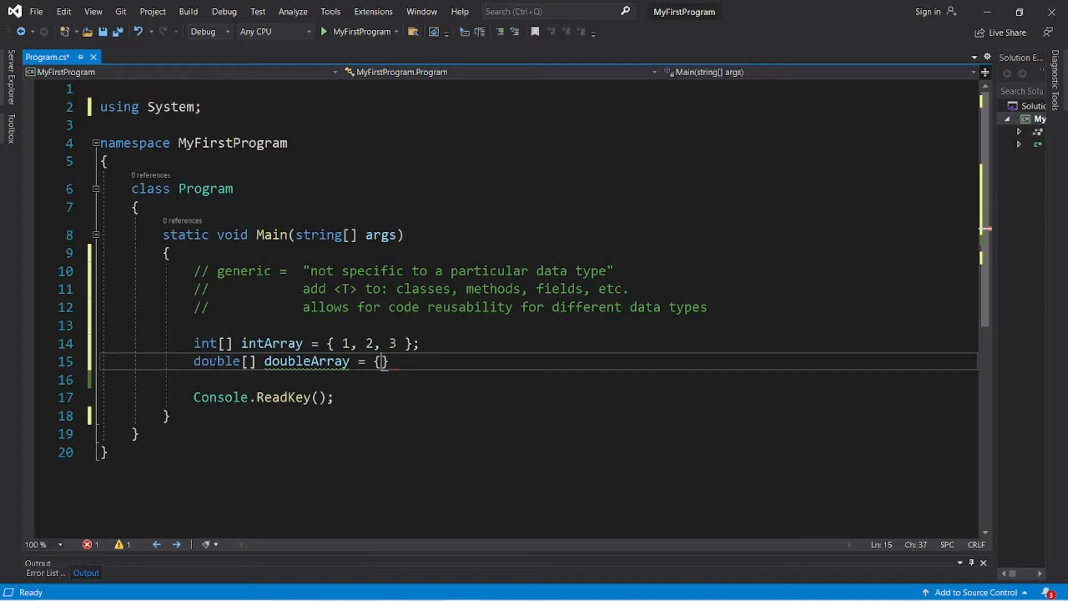
text(1.0, 2.0,)
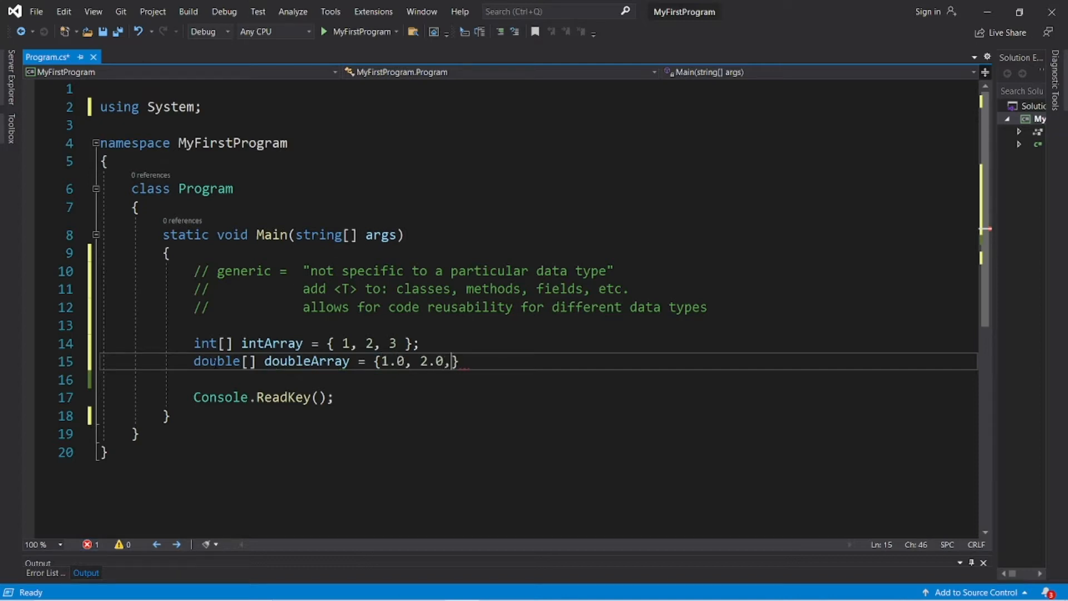
text(3.0})
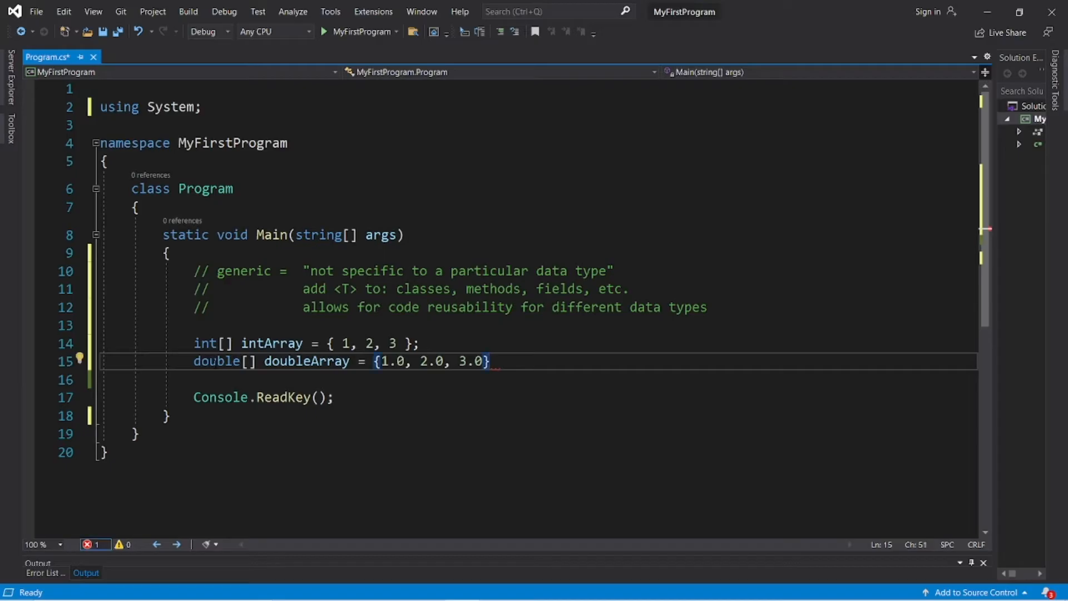
Step: Declare String[] stringArray = { "1", "2", "3" }; below the double array
text(St)
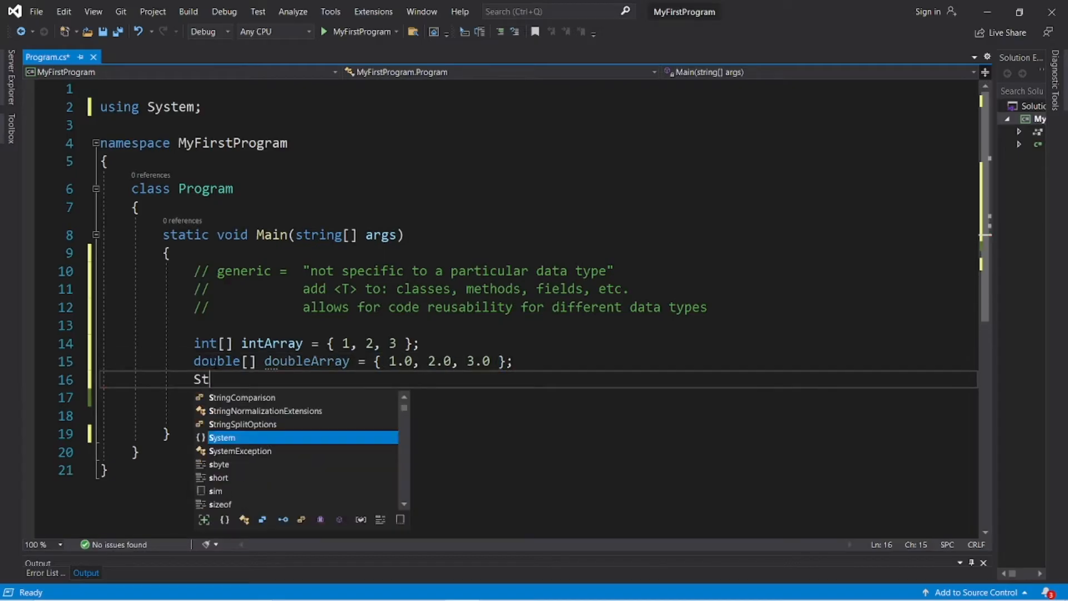
text(ring[])
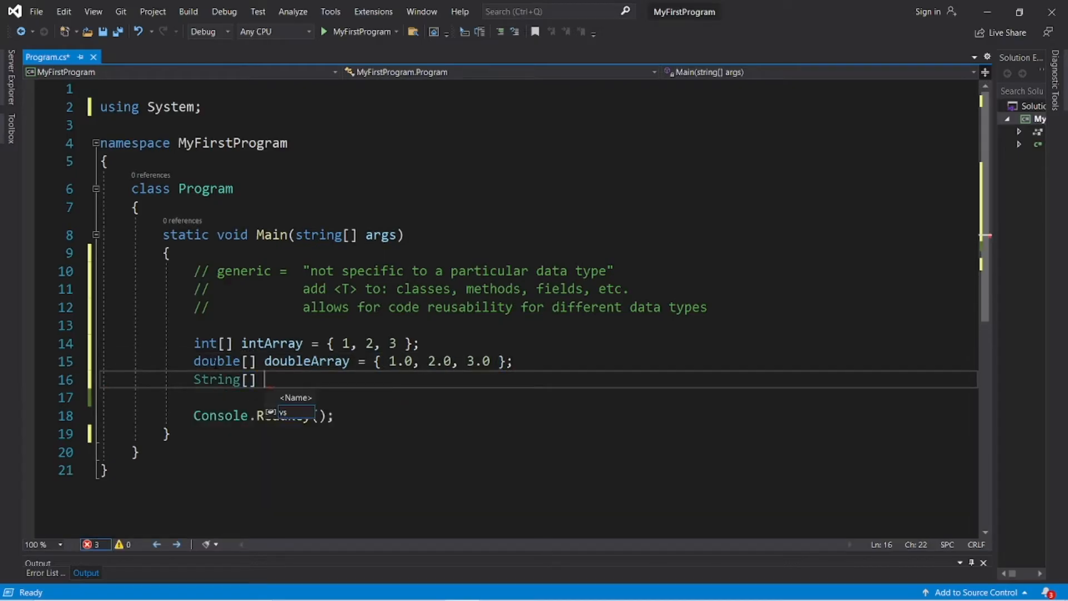
text(stringArray)
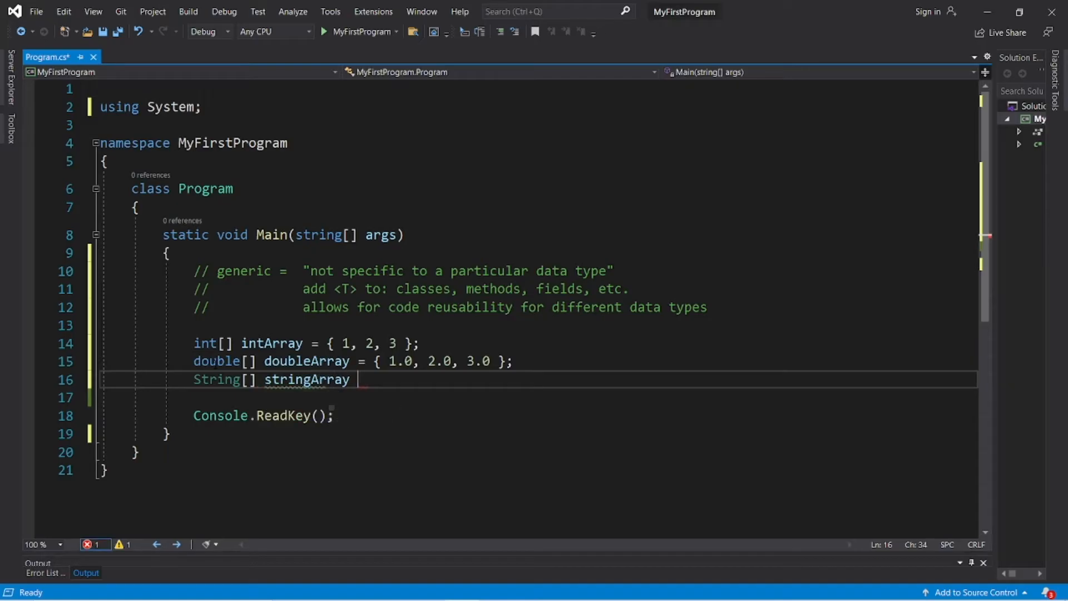
text(= {})
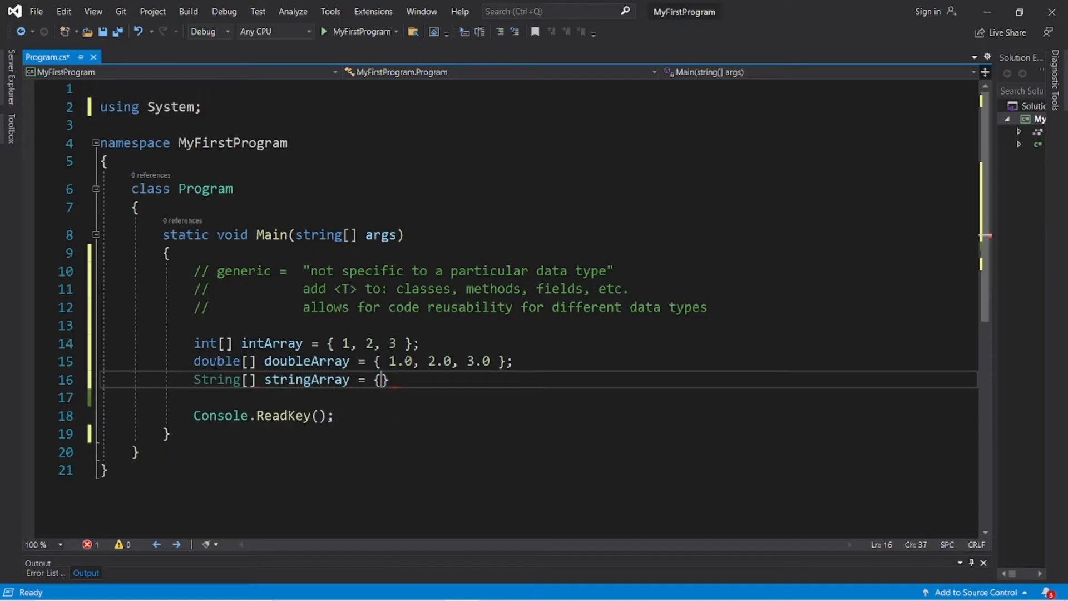
text("1", ")
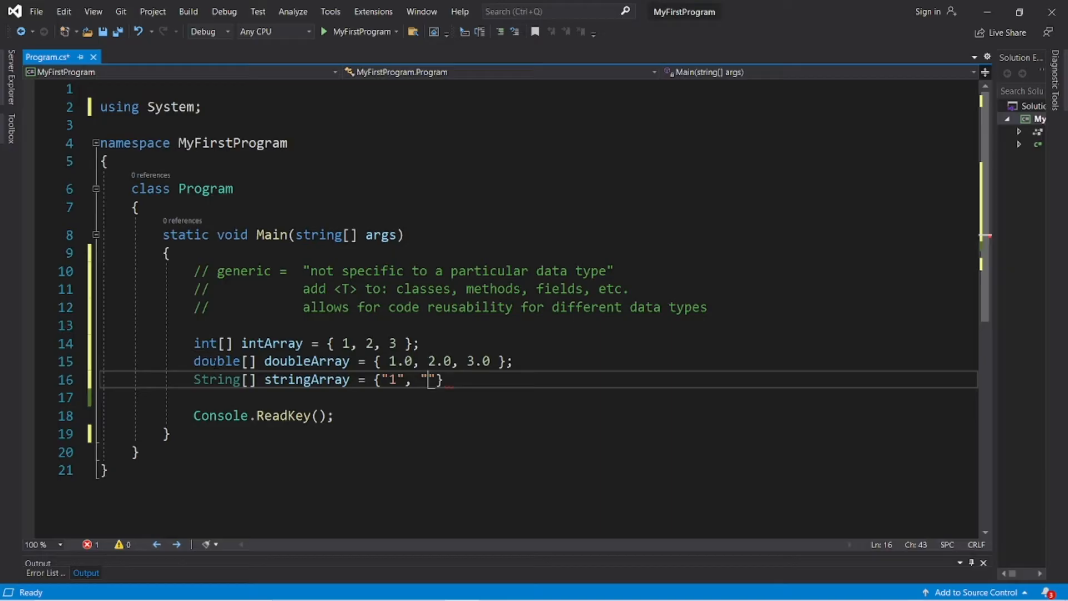
text(2)
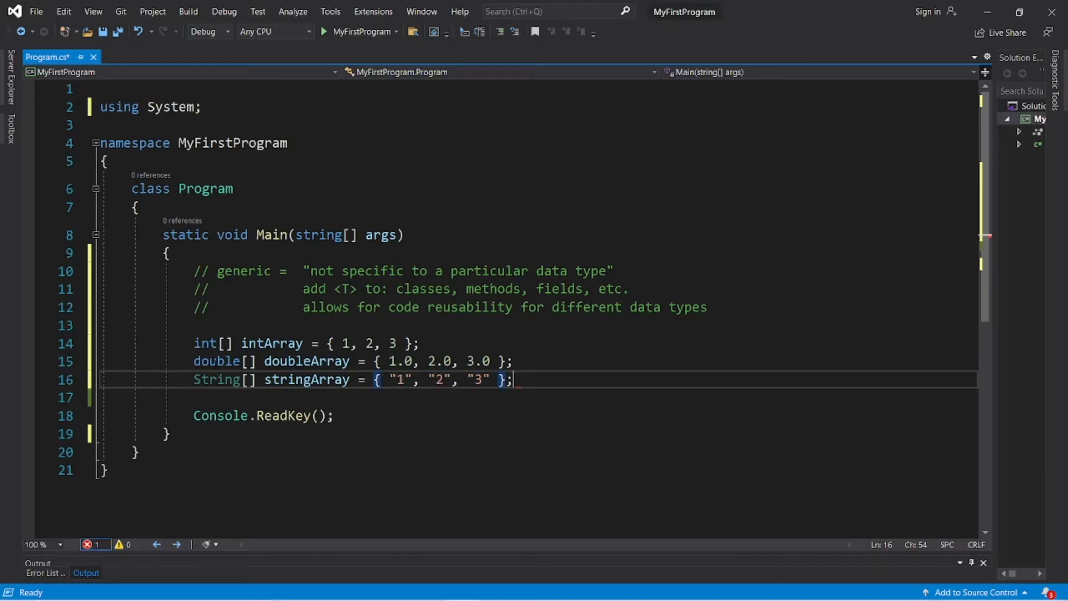
key(enter)
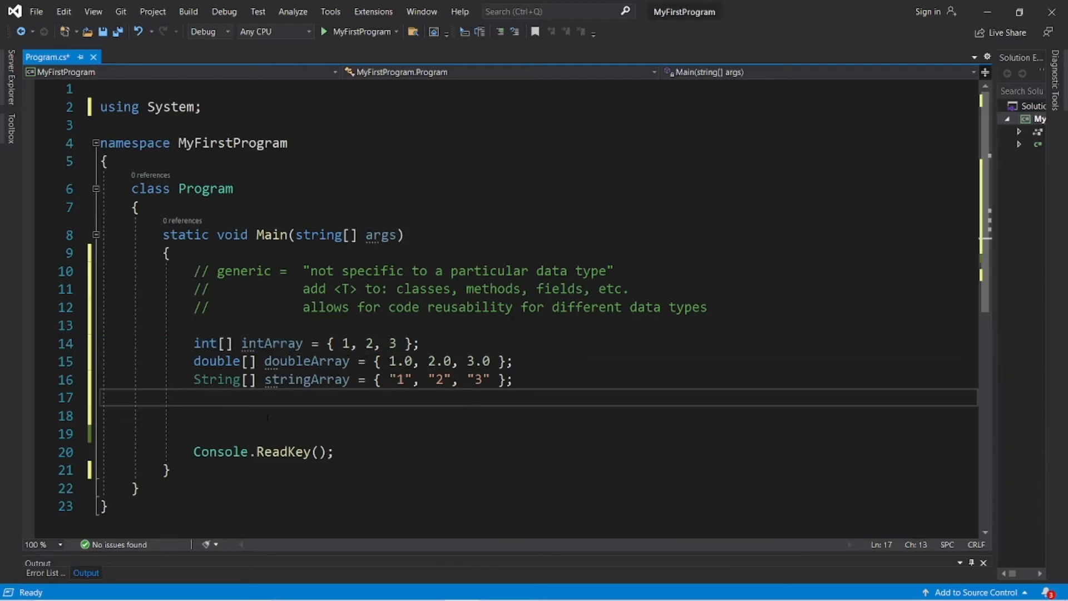
Step: Add a public static void displayElements(int[] array) method after Main
scroll(down, 3)
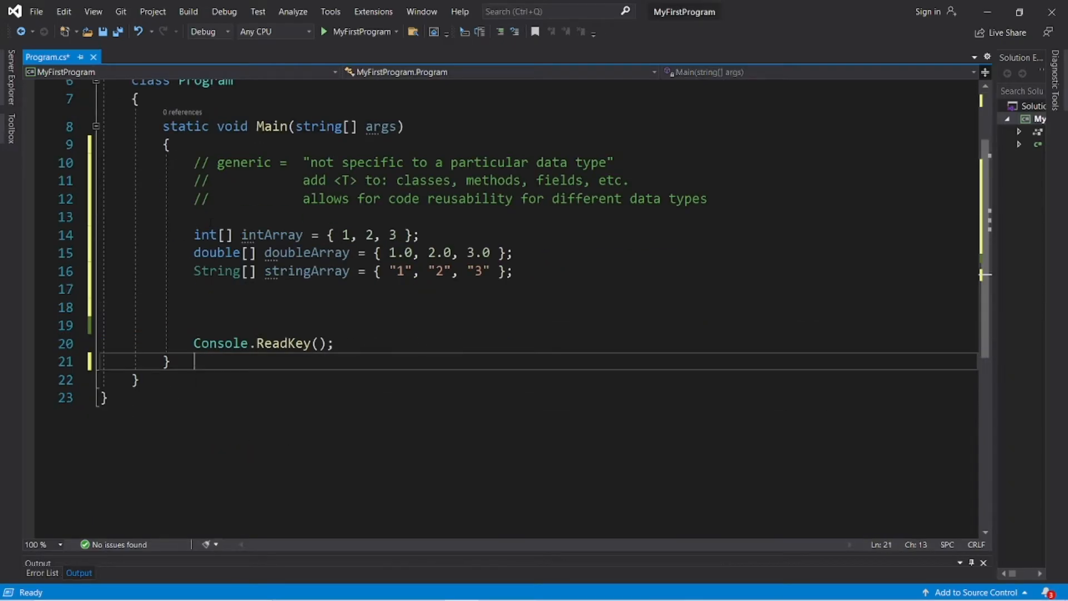
click(195, 234)
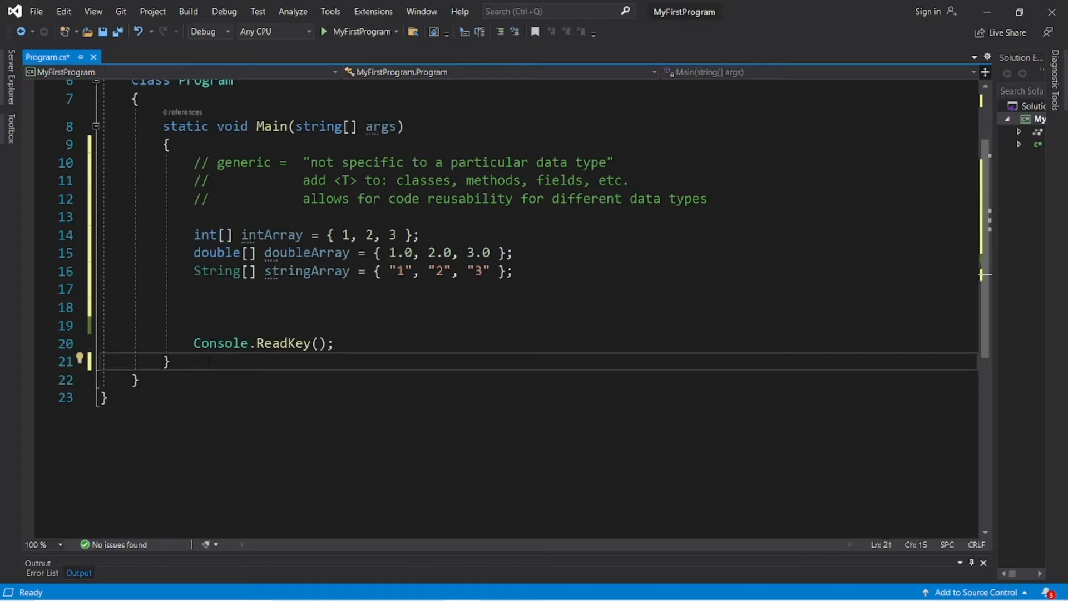
text(public static voi)
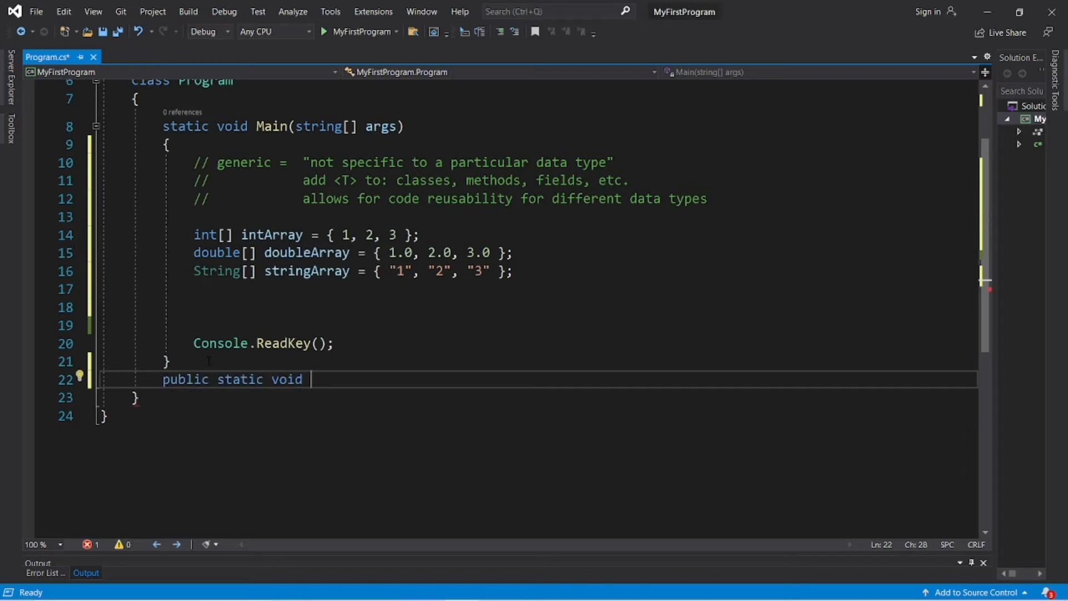
text(d)
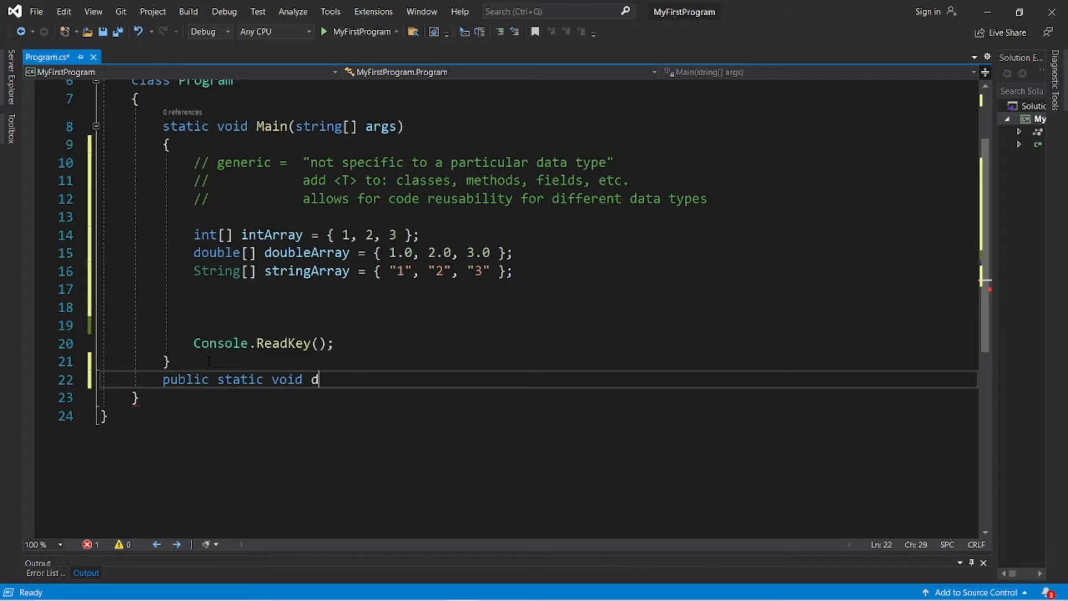
text(isplayEle)
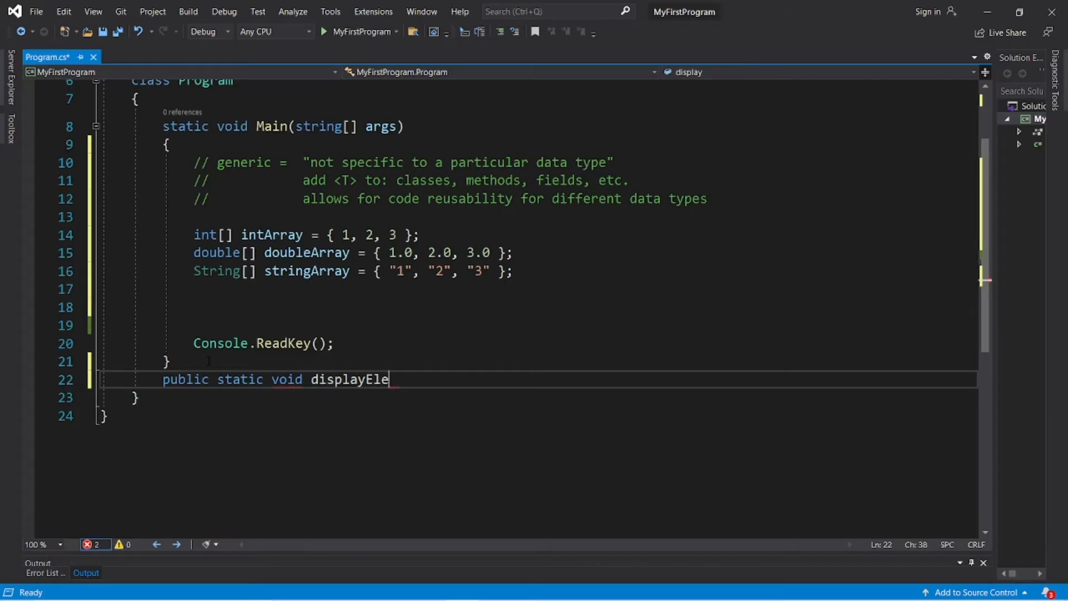
text(ments())
text({)
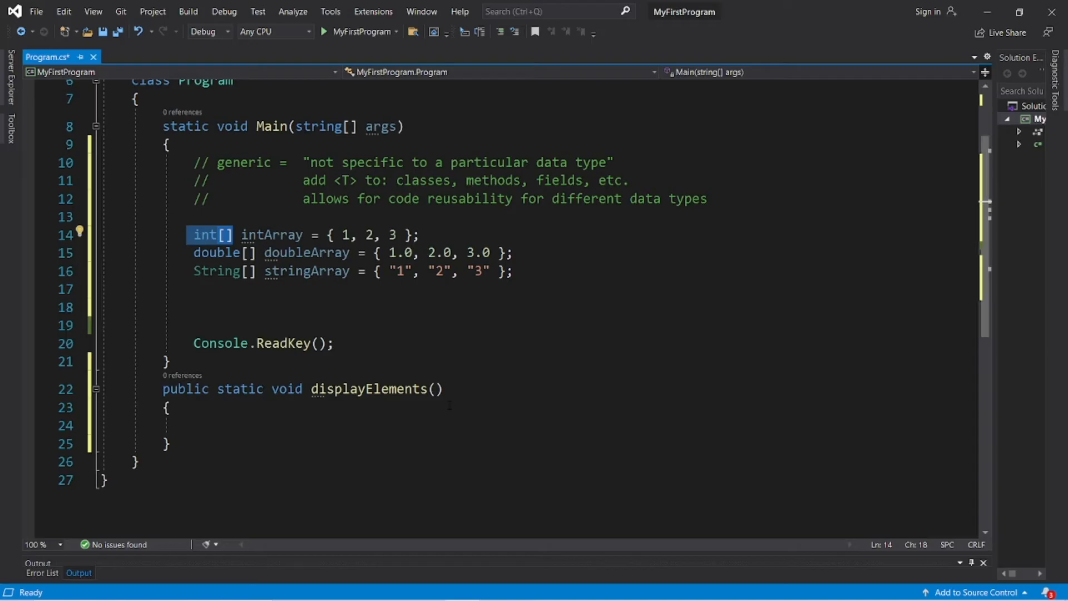
text(int[])
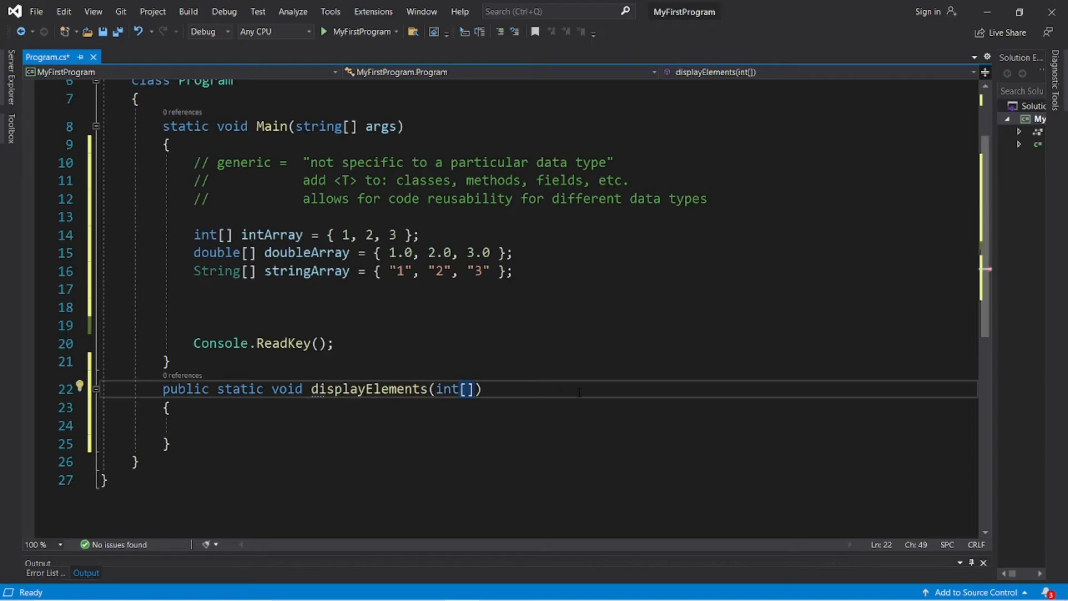
text(array)
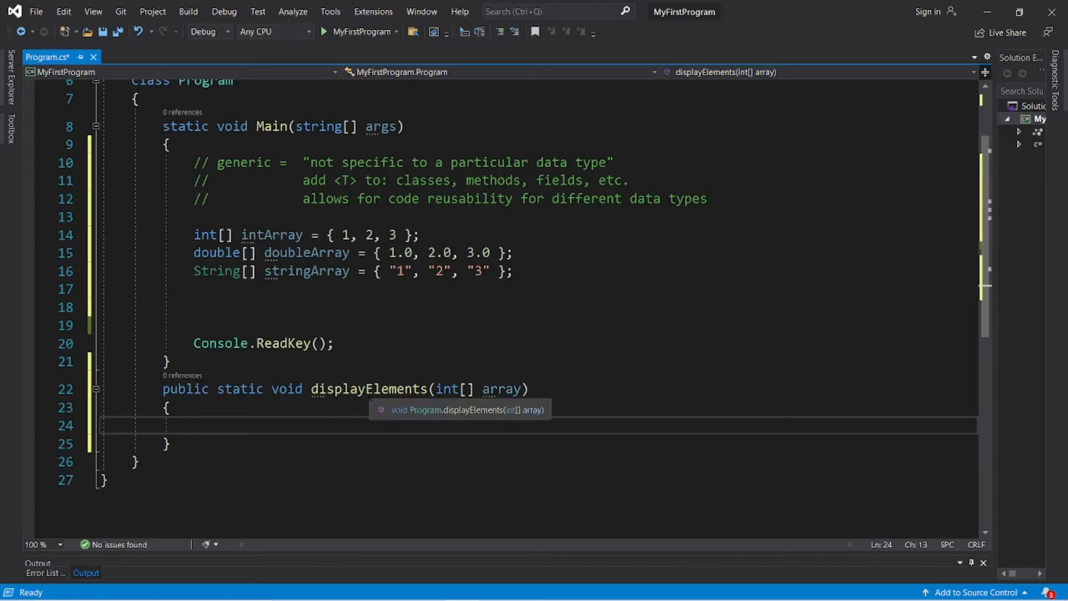
mouse_move(443, 375)
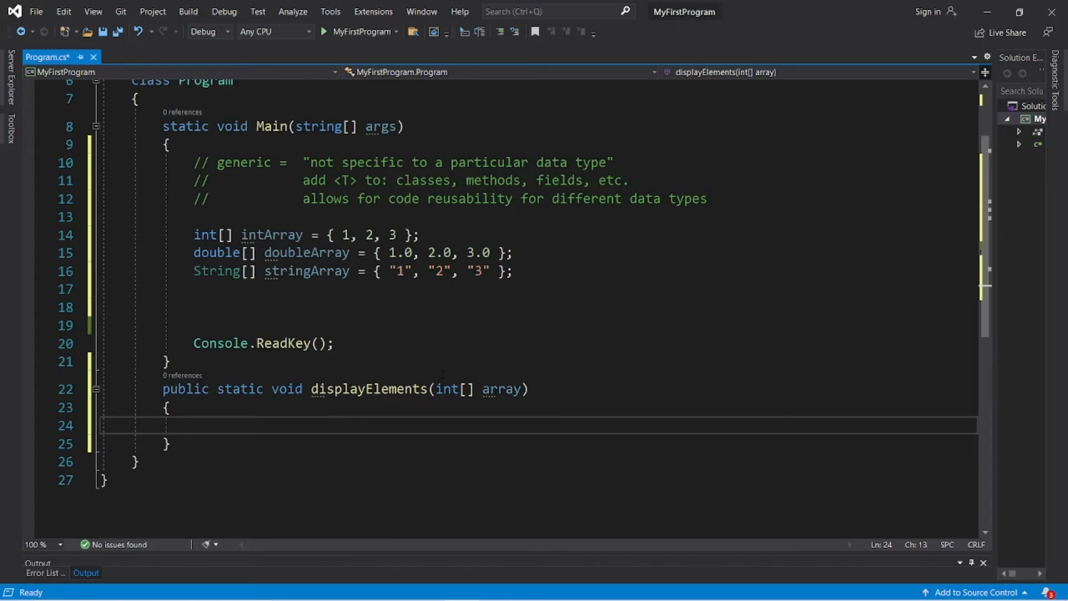
Step: Fill the method with a foreach over int item that Console.Writes each item followed by a space
text(foreach()
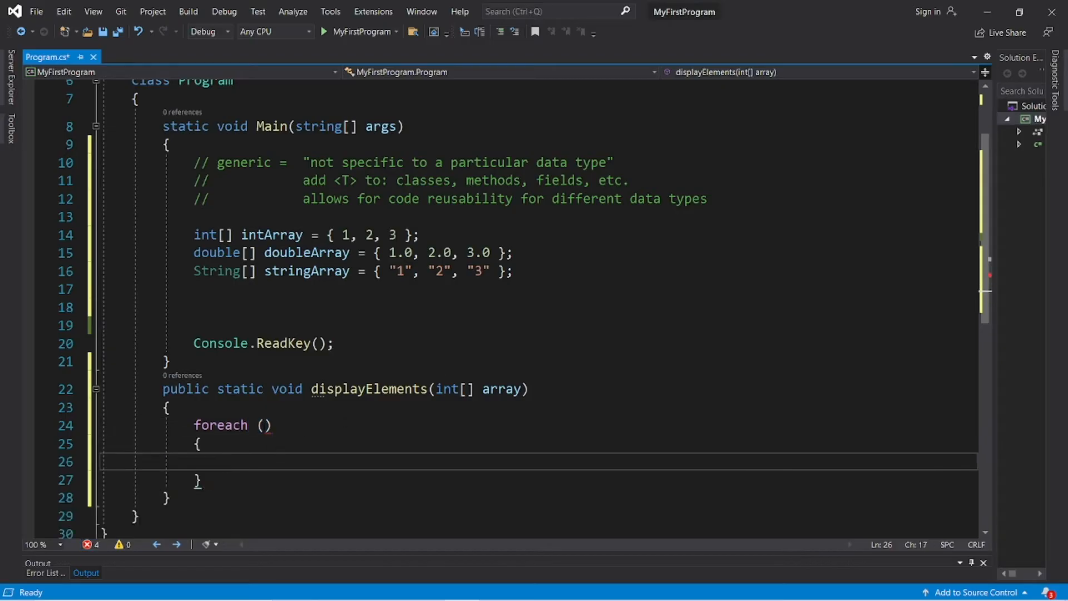
text(int item in array)
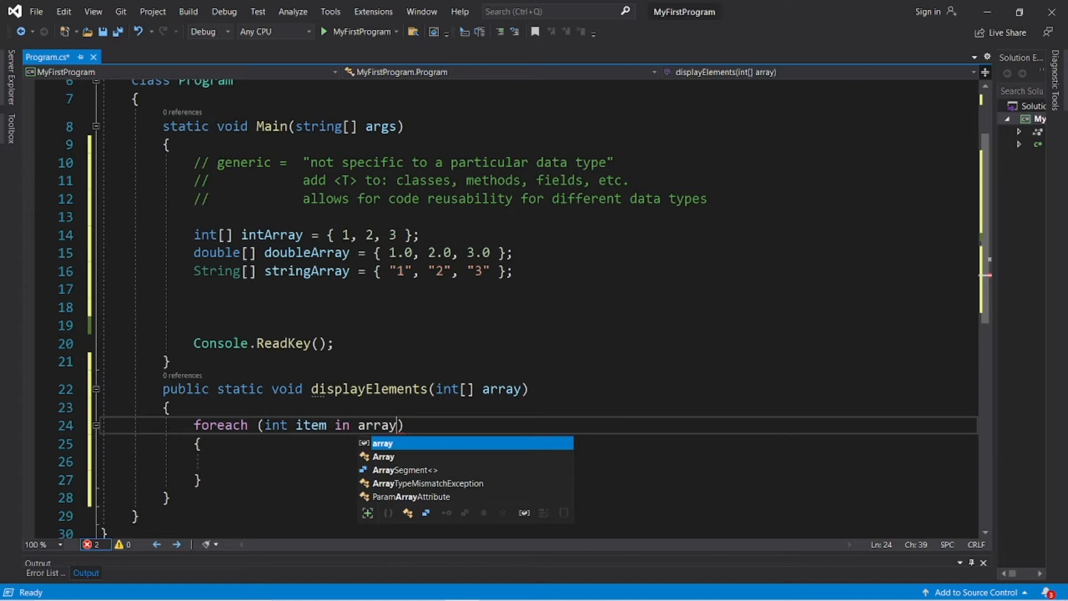
text(CW)
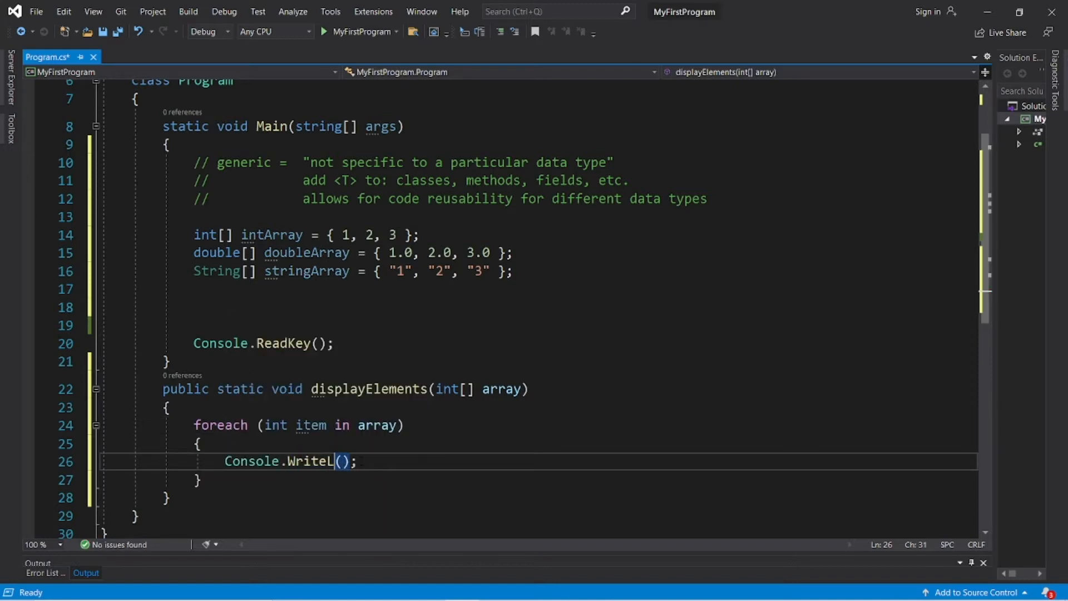
text(item + ")
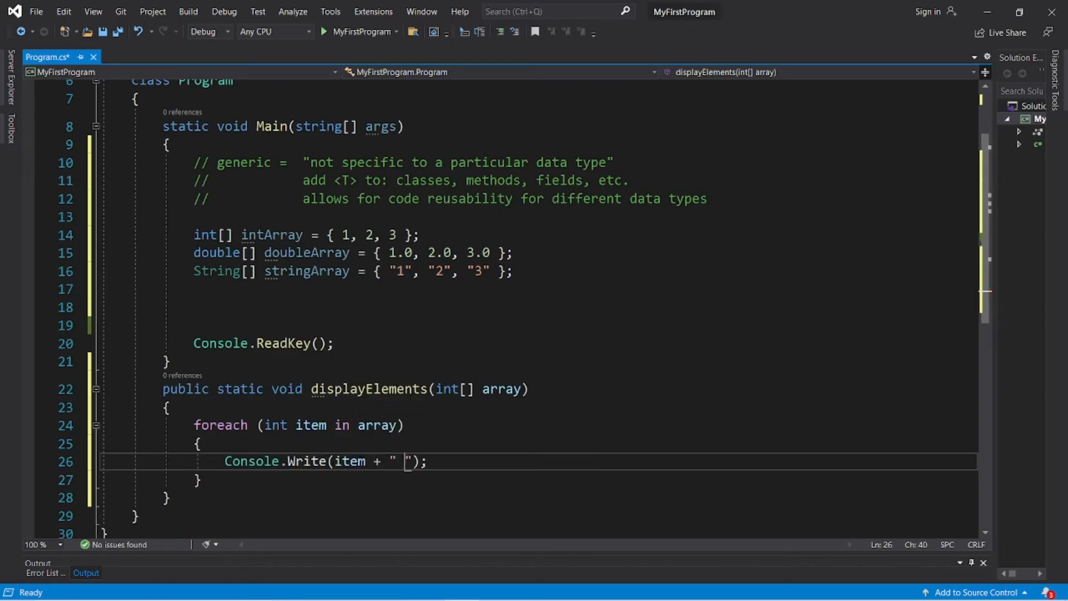
Step: Call displayElements(intArray) in Main and run the program
double_click(369, 388)
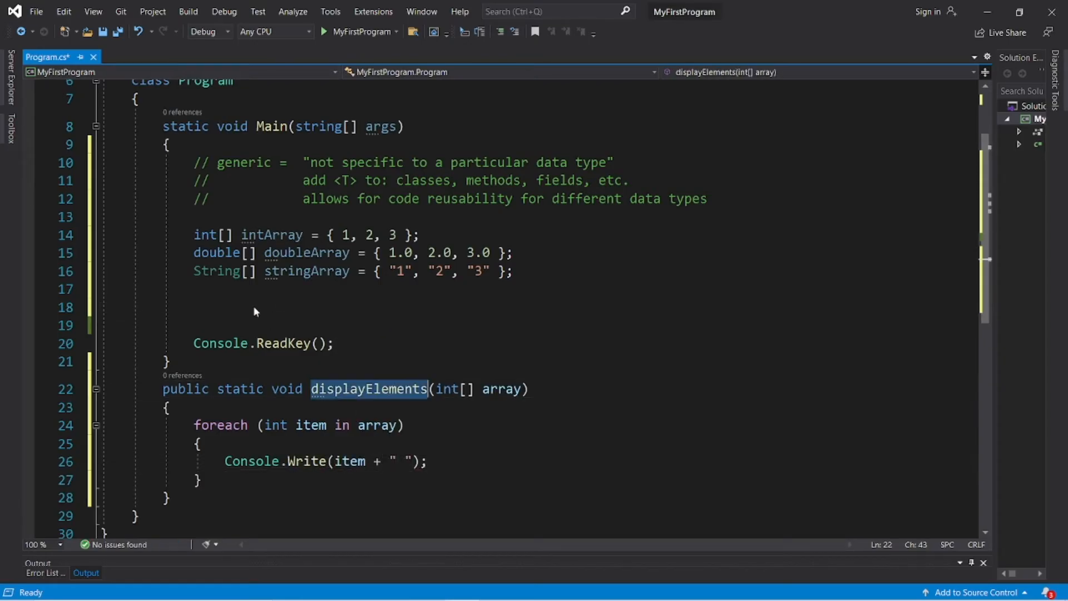
text(displayElements)
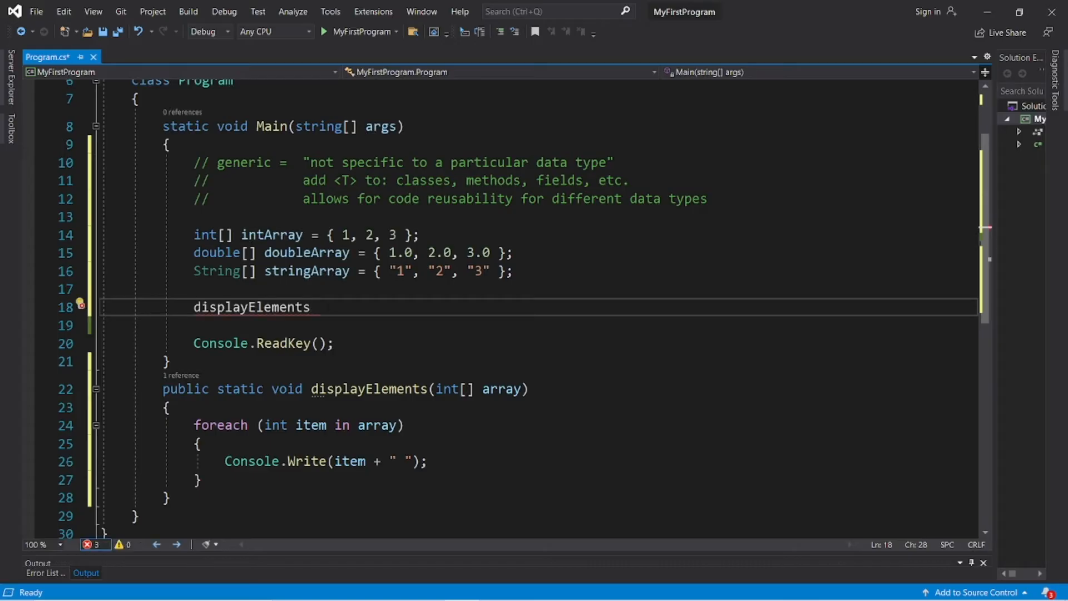
text(())
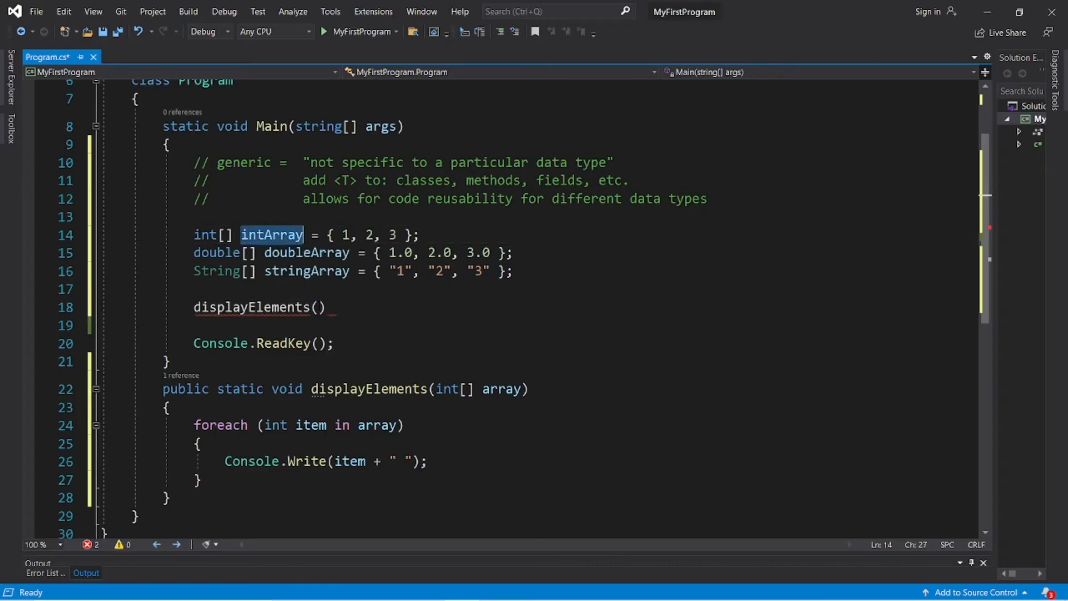
text(intArray)
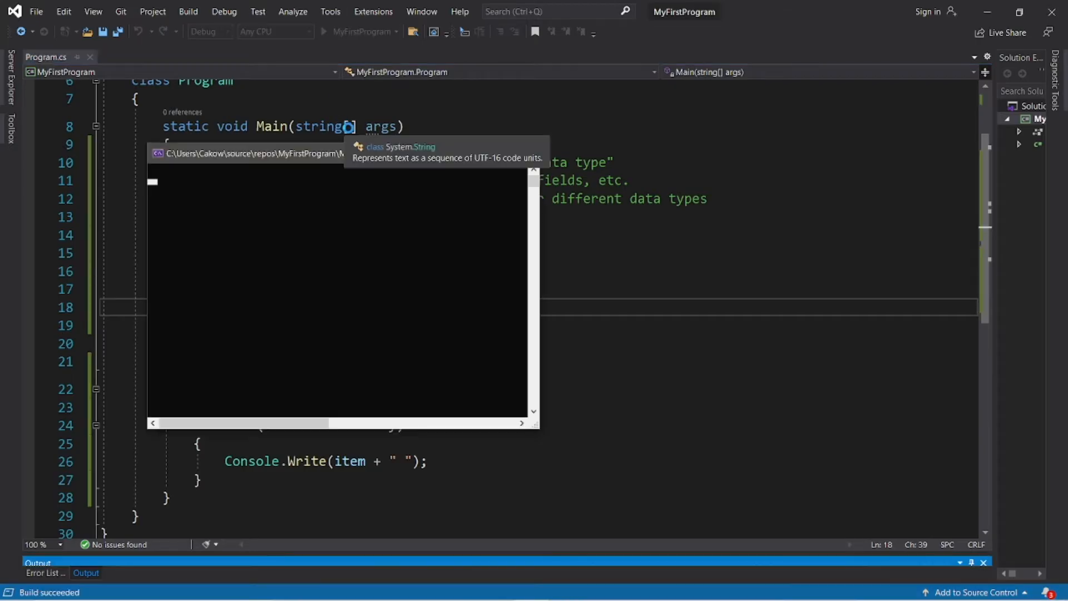
Step: Add displayElements(doubleArray); in Main and duplicate the displayElements method below itself
click(348, 31)
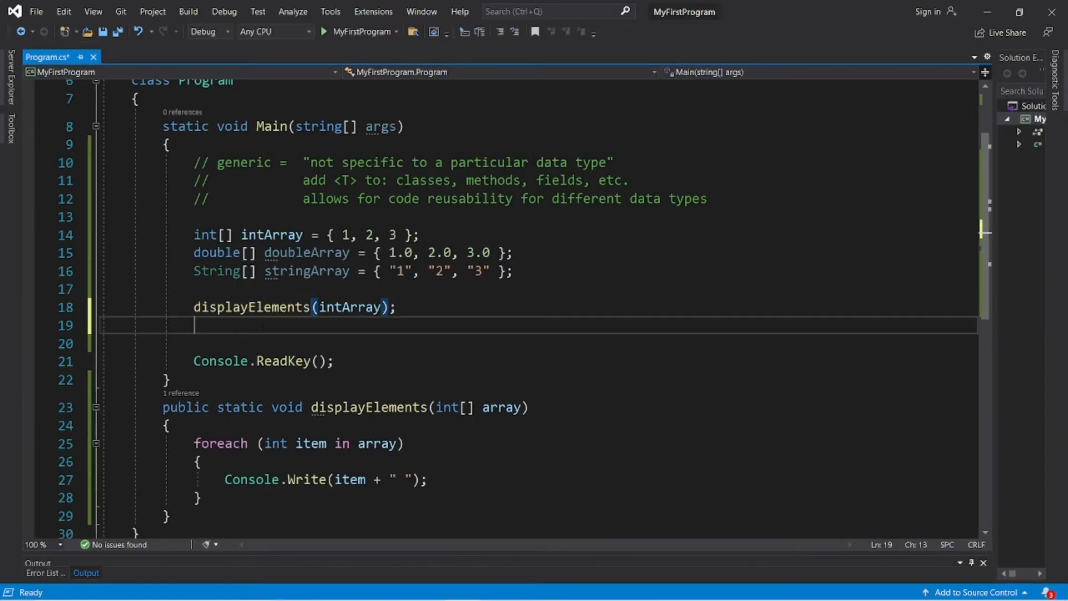
text(displayElements();)
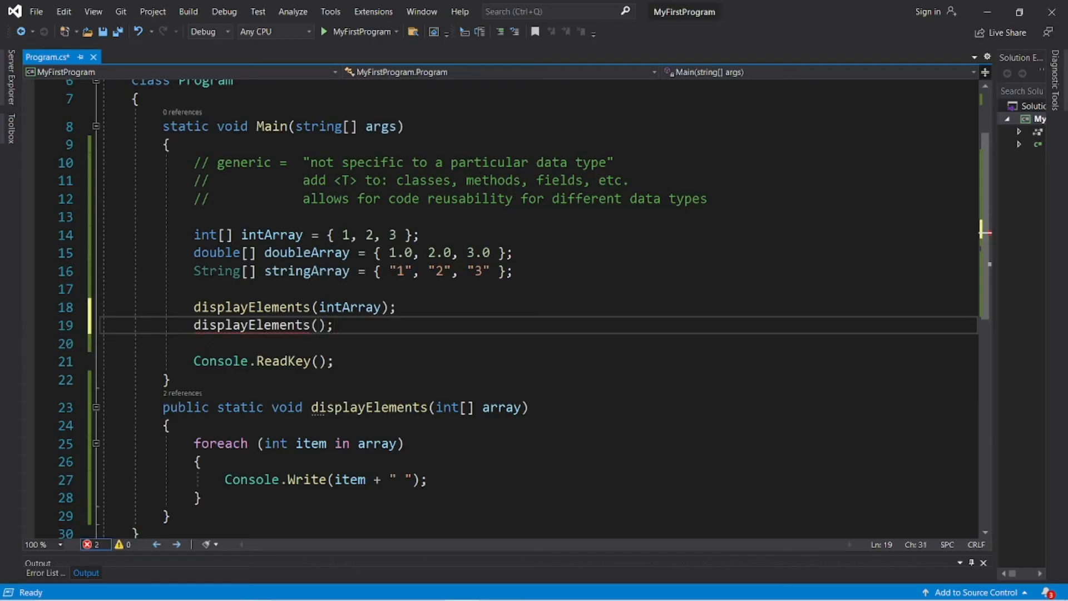
text(doubleArray)
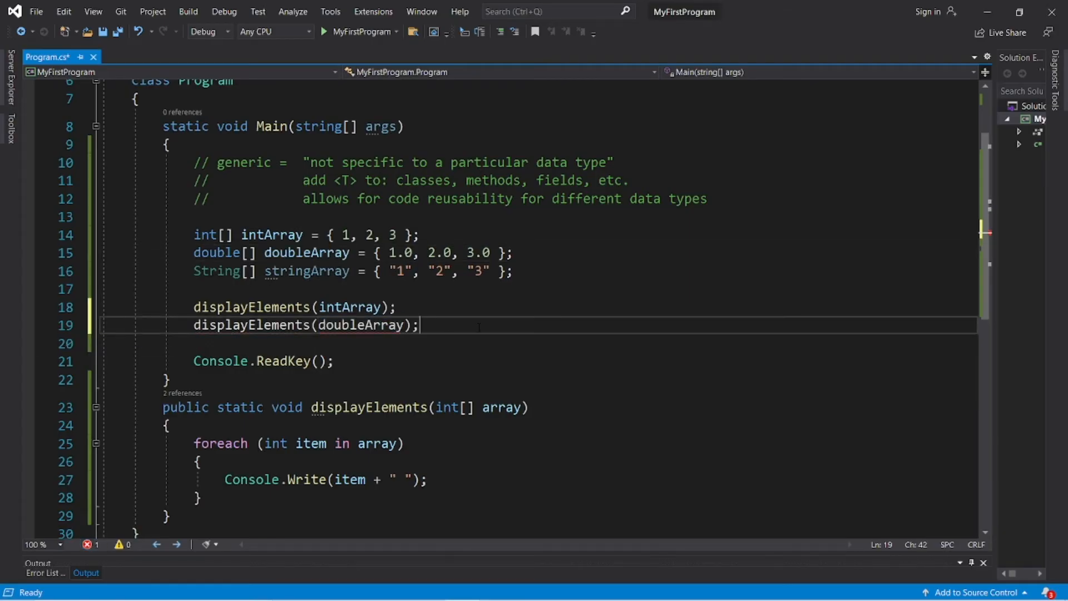
scroll(down, 3)
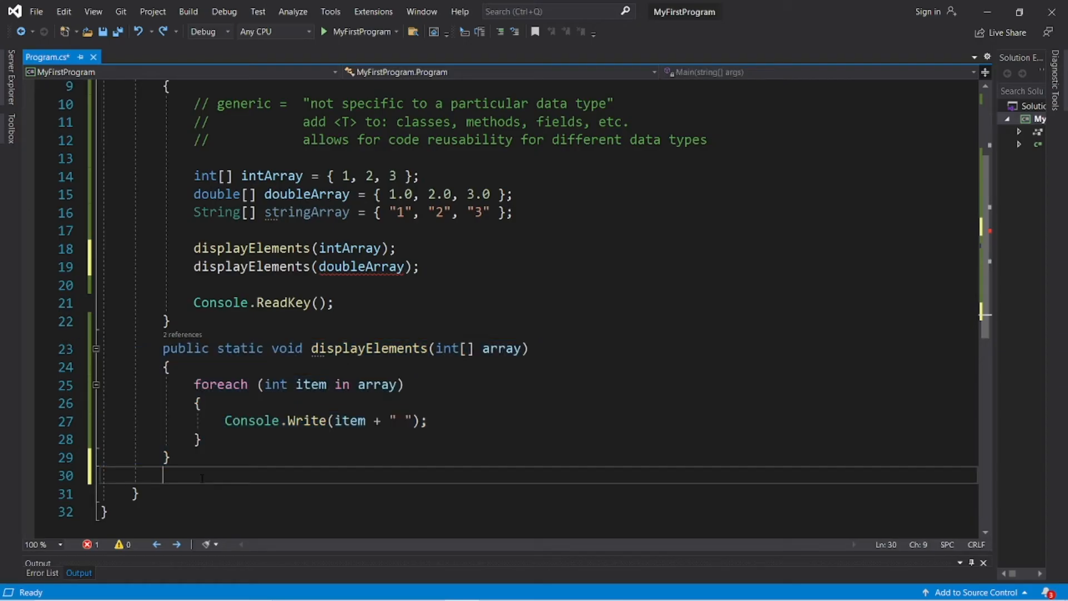
mouse_move(445, 348)
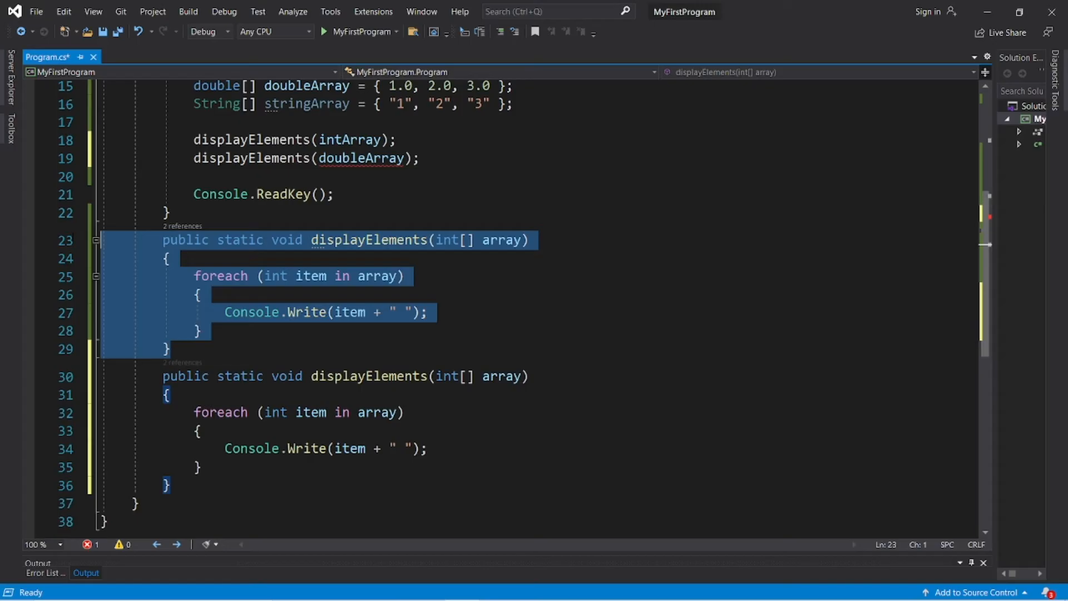
Step: Change the second method to take double[] with double item, ending each loop with Console.WriteLine();
click(442, 378)
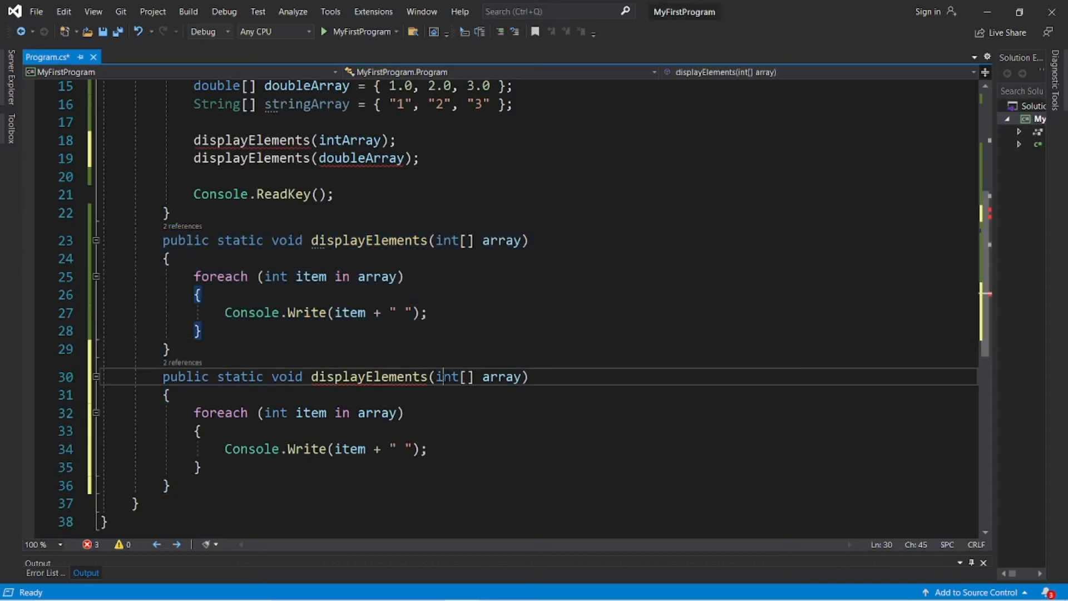
text(double)
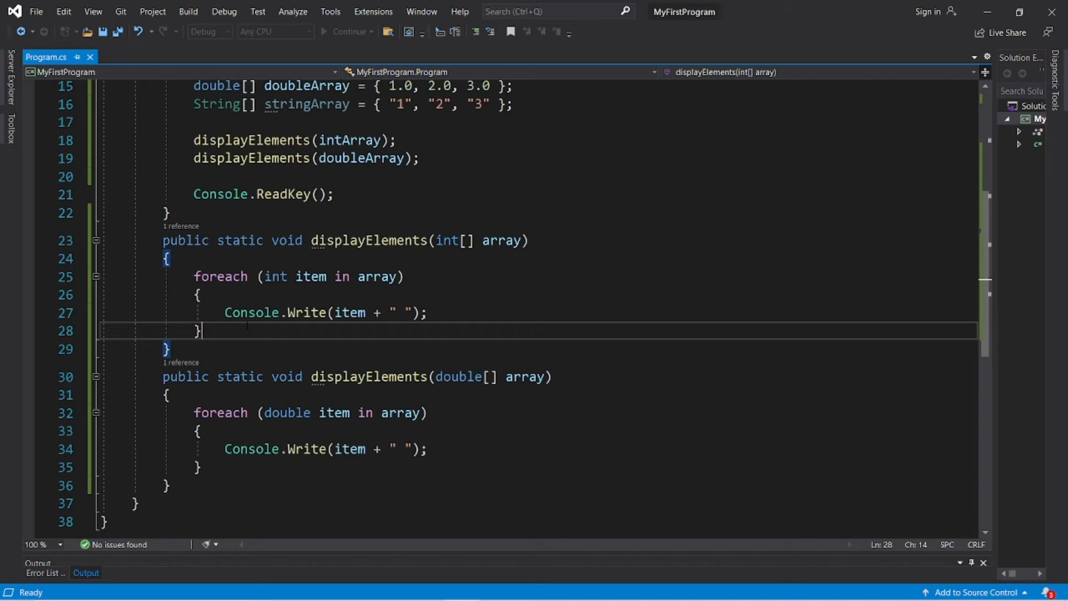
text(Console.WriteLine();)
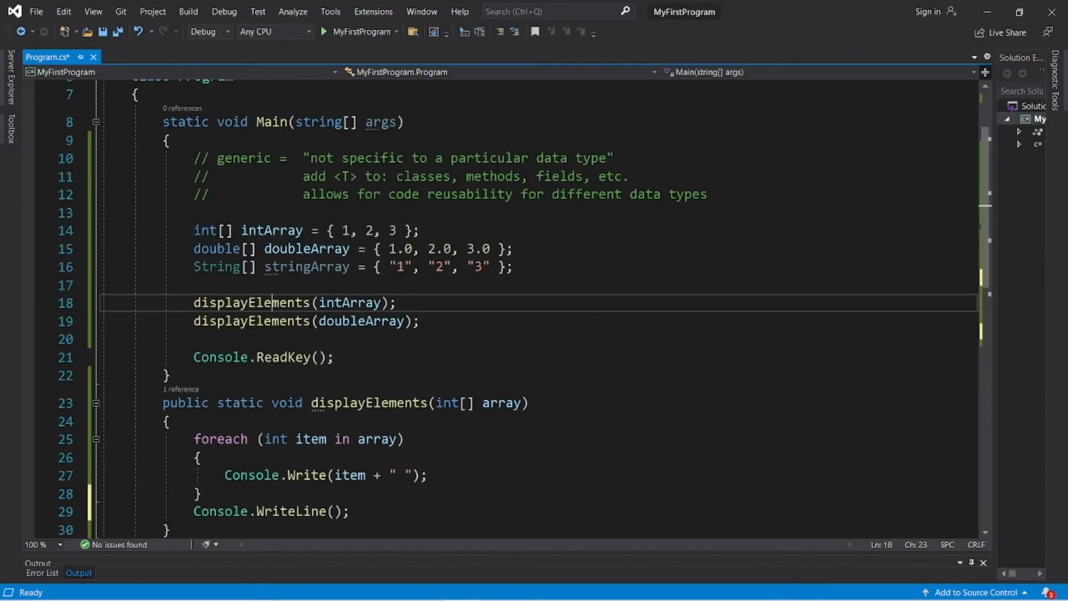
scroll(down, 3)
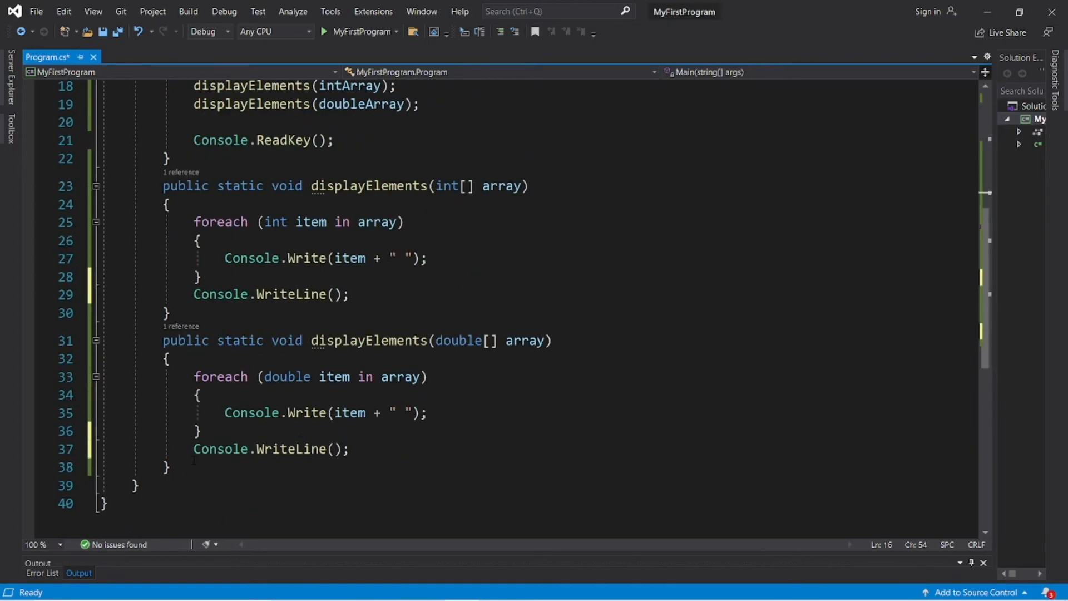
Step: Paste a String[] version of displayElements and call displayElements(stringArray); in Main
click(168, 467)
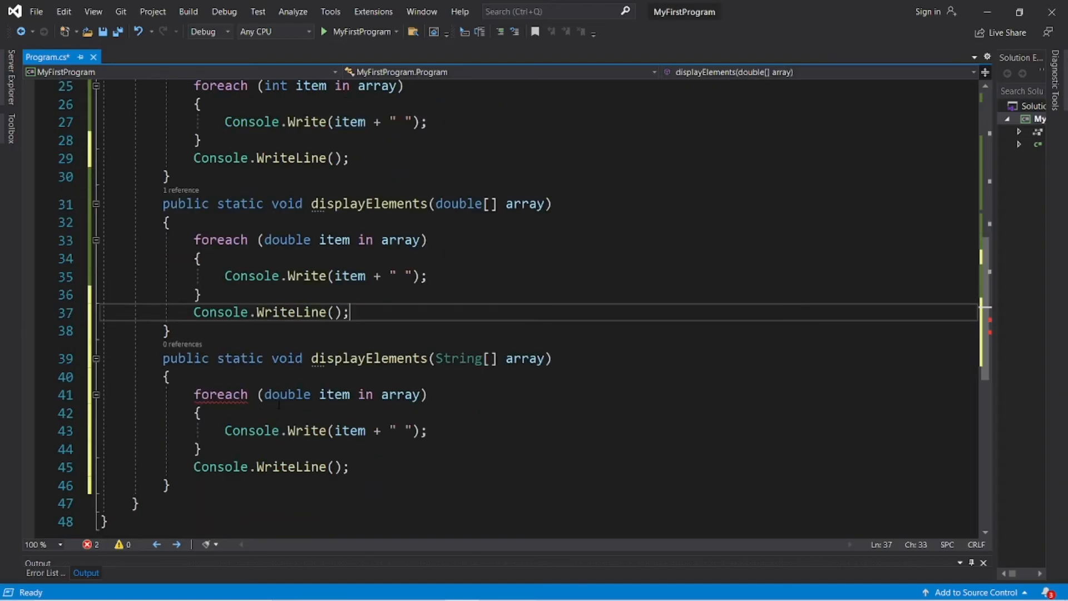
text(String)
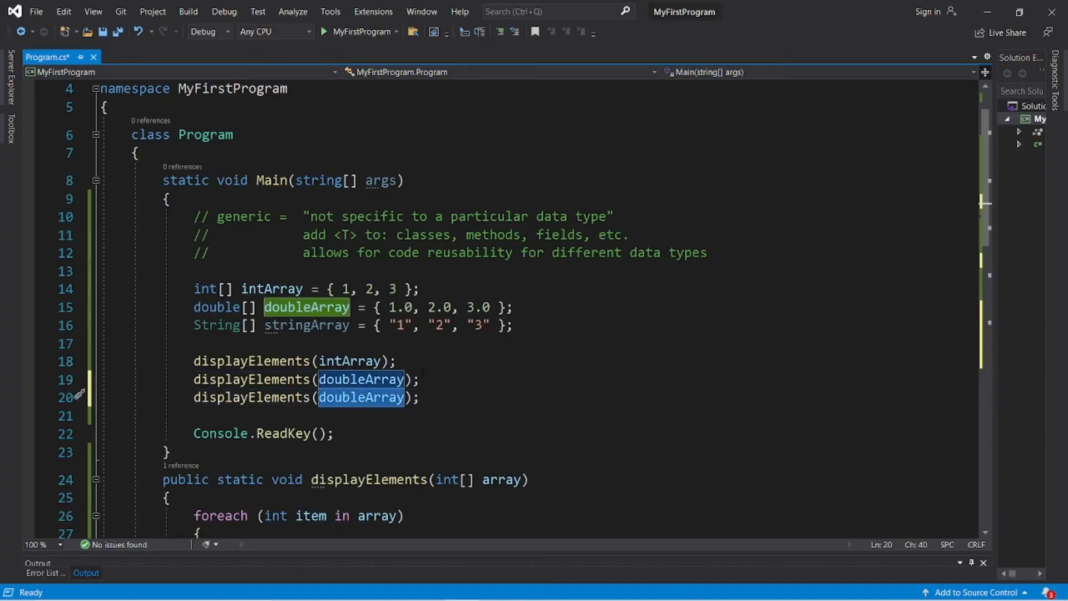
text(stringArray)
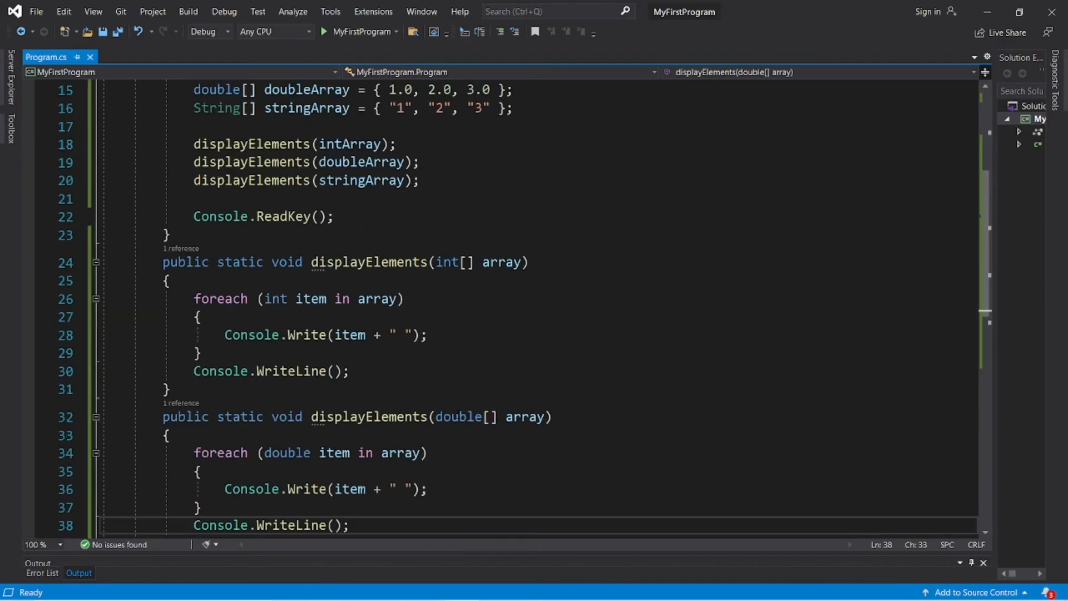
scroll(down, 3)
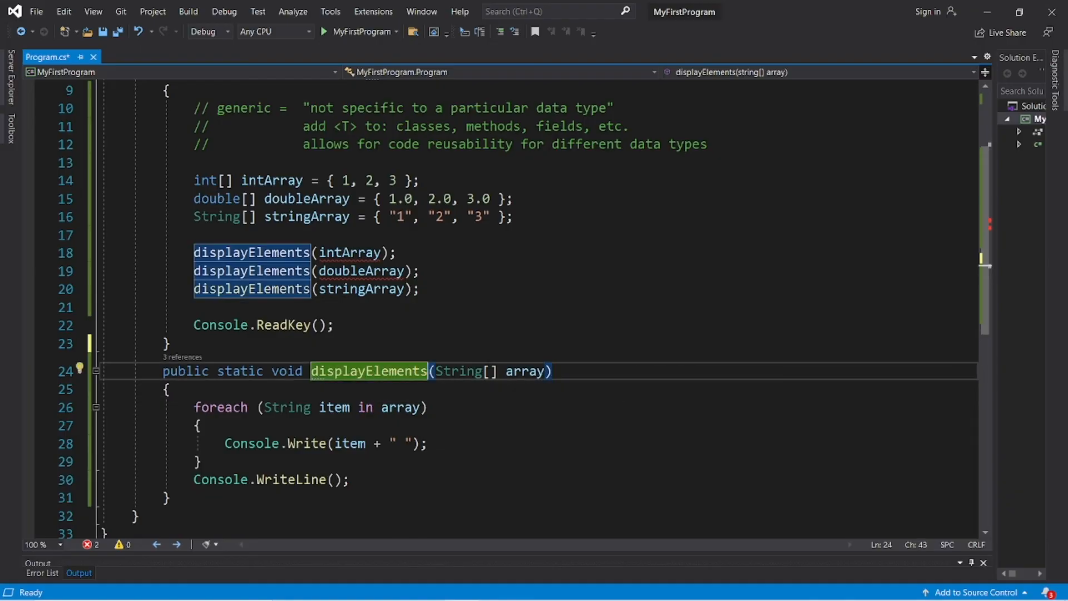
Step: Make the method generic as displayElements<Thing>(Thing[] array) with foreach (Thing item), then run it
text(<>)
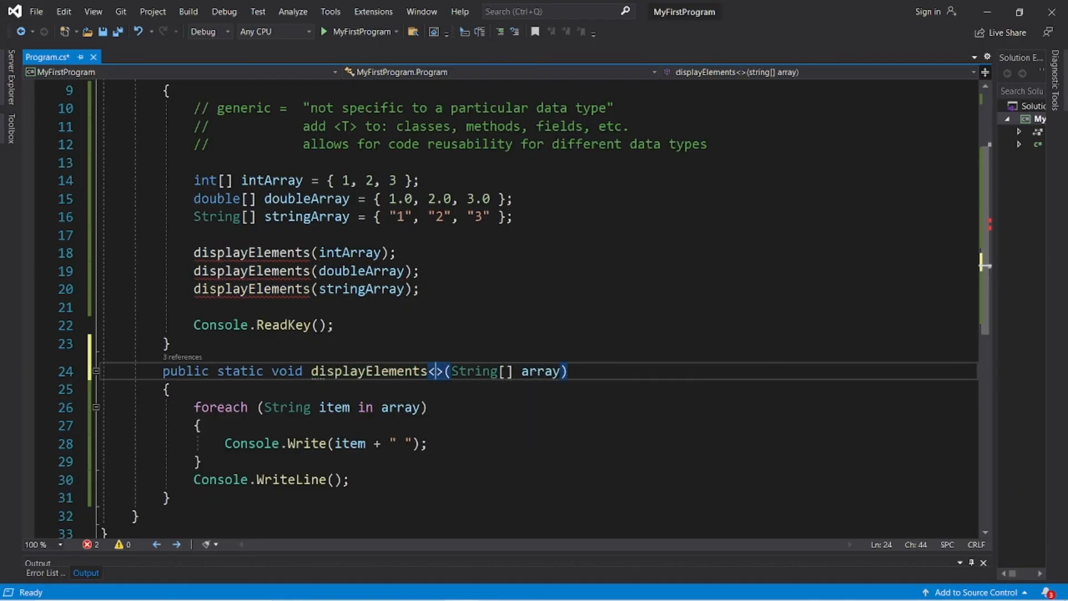
text(T)
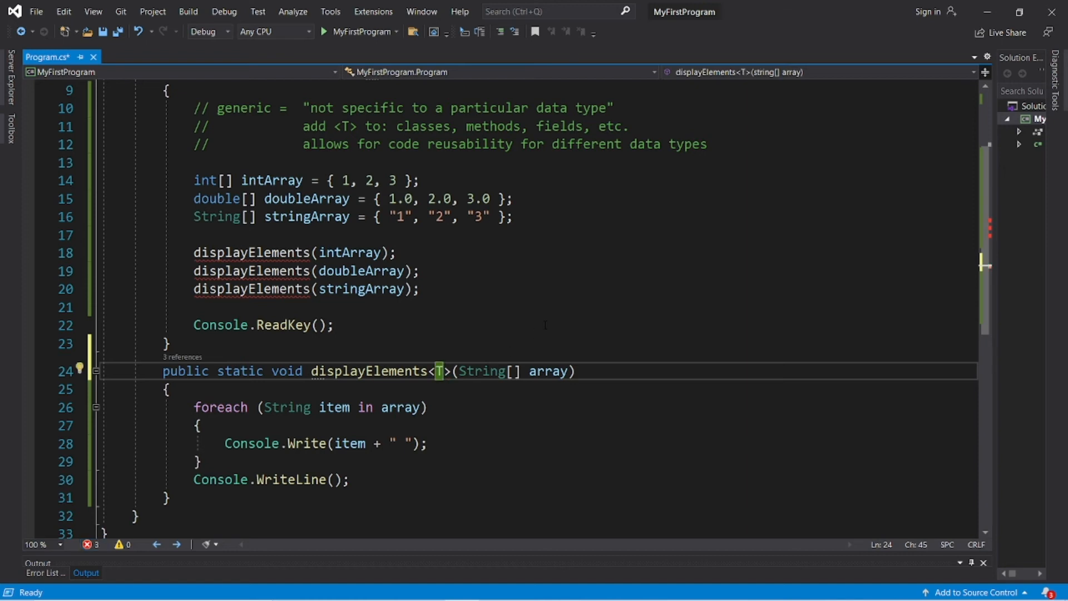
text(Thing)
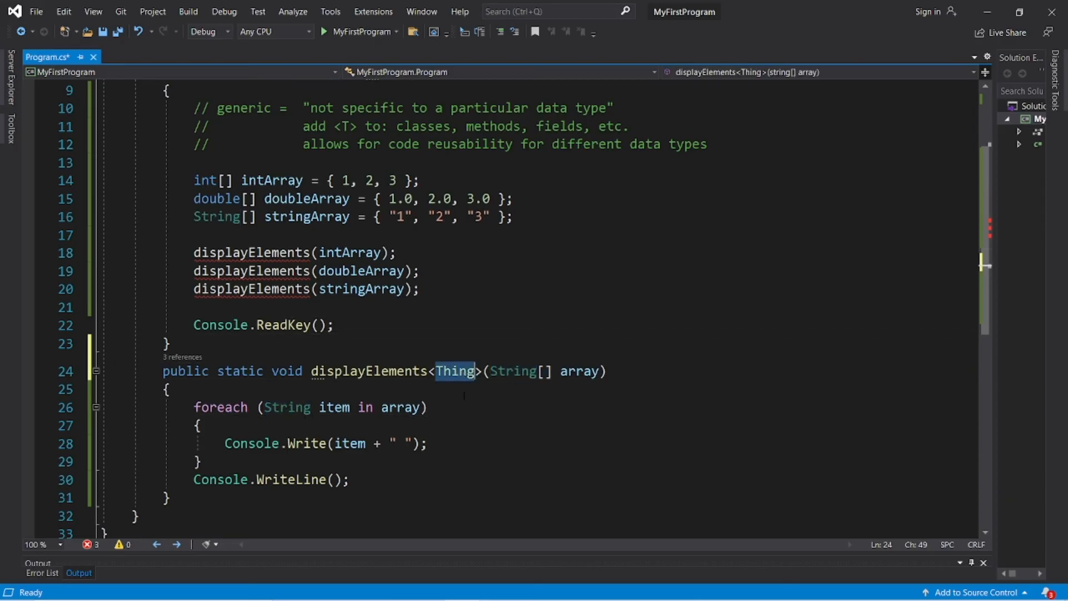
text(Tth)
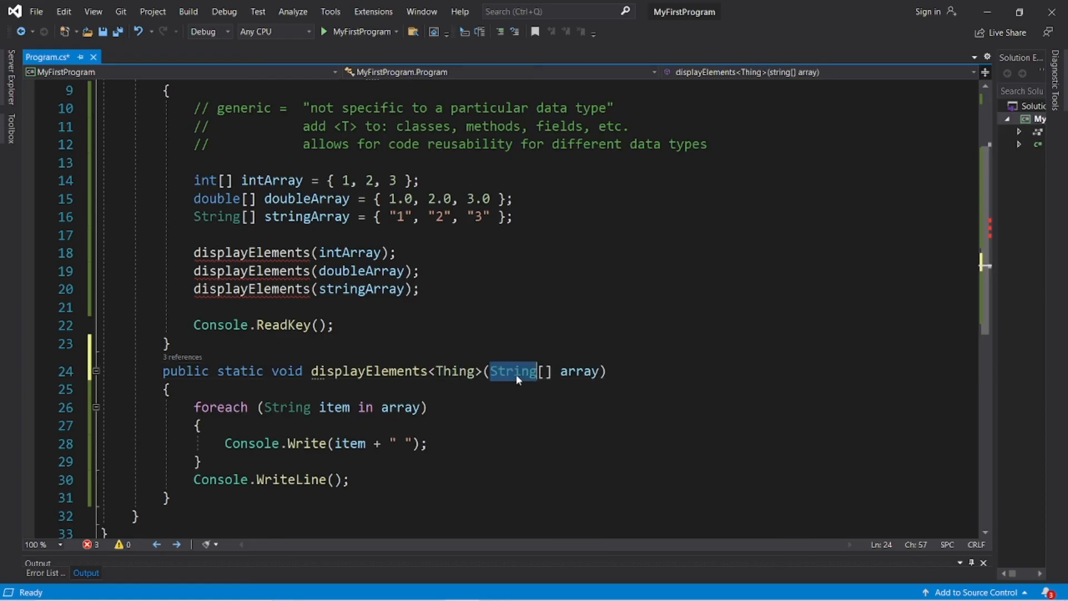
text(Thing)
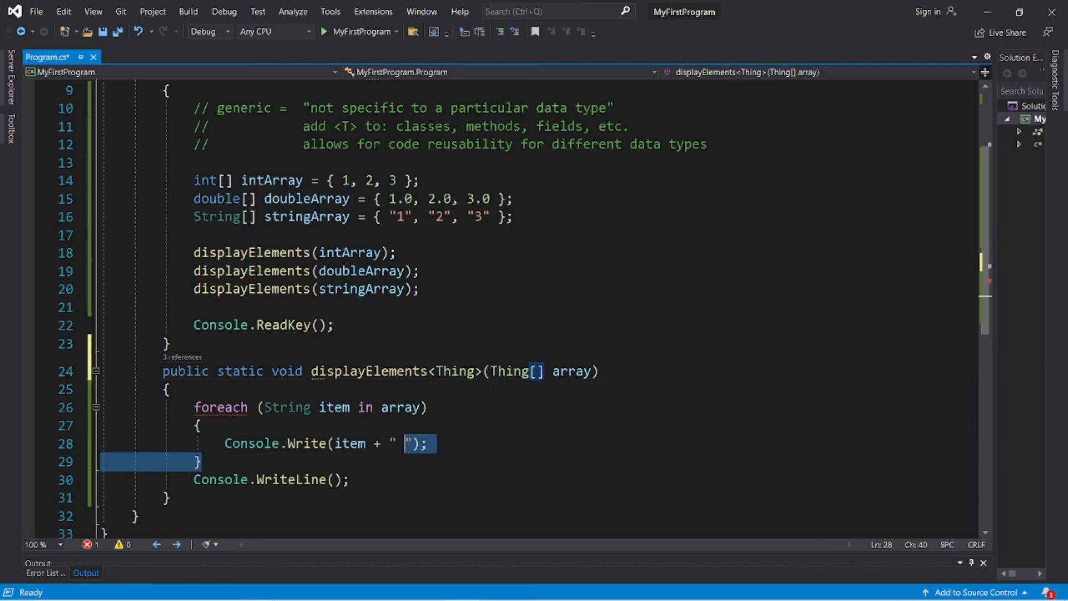
text(Thing)
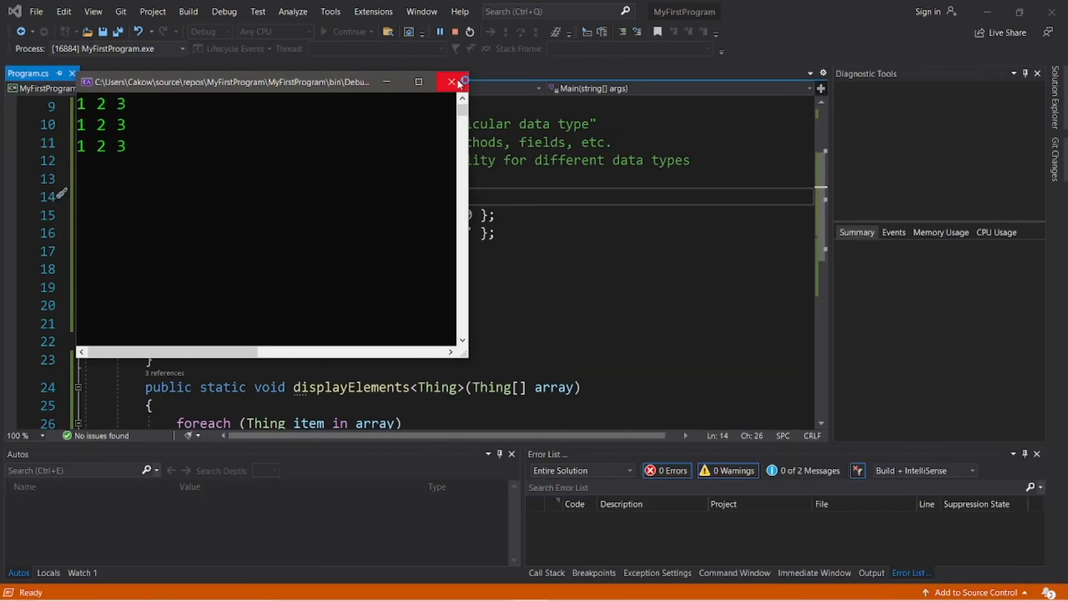
Step: Close the output window and change <T> to <Thing> in the generics comment
click(452, 81)
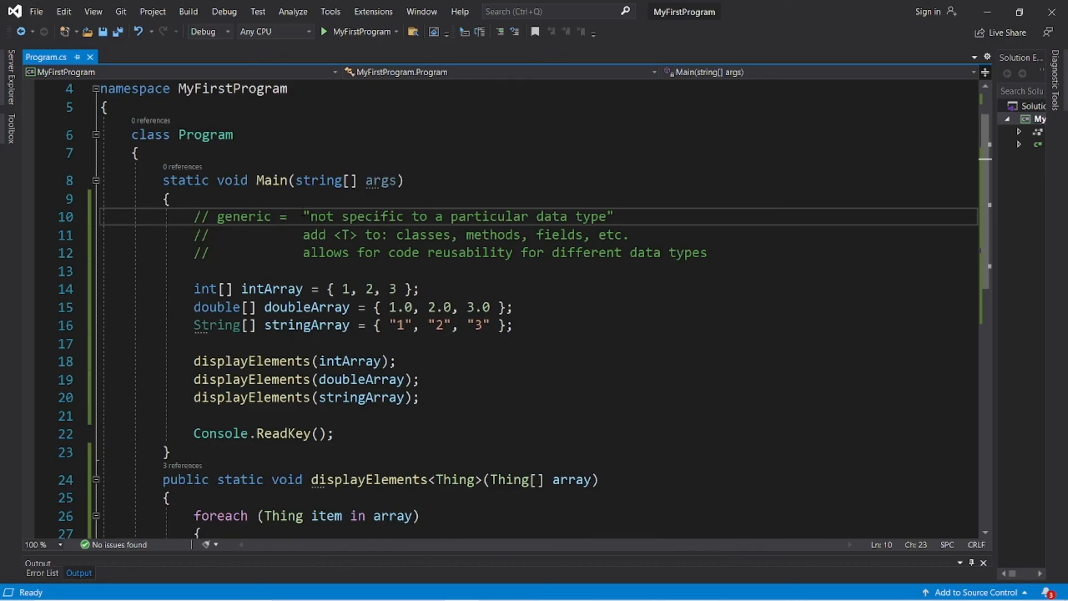
drag(451, 215, 578, 216)
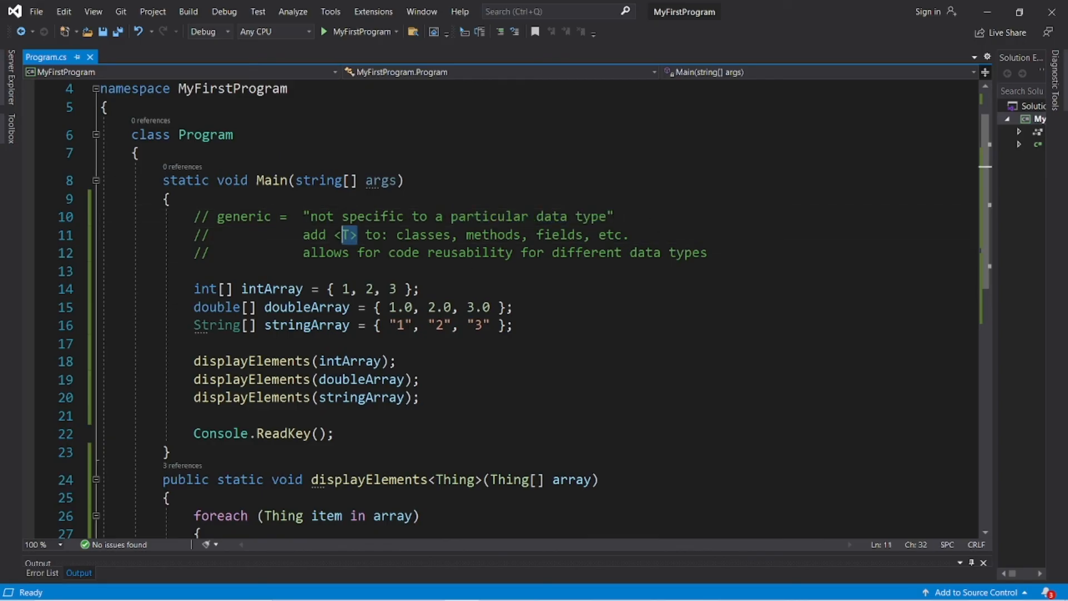
click(354, 235)
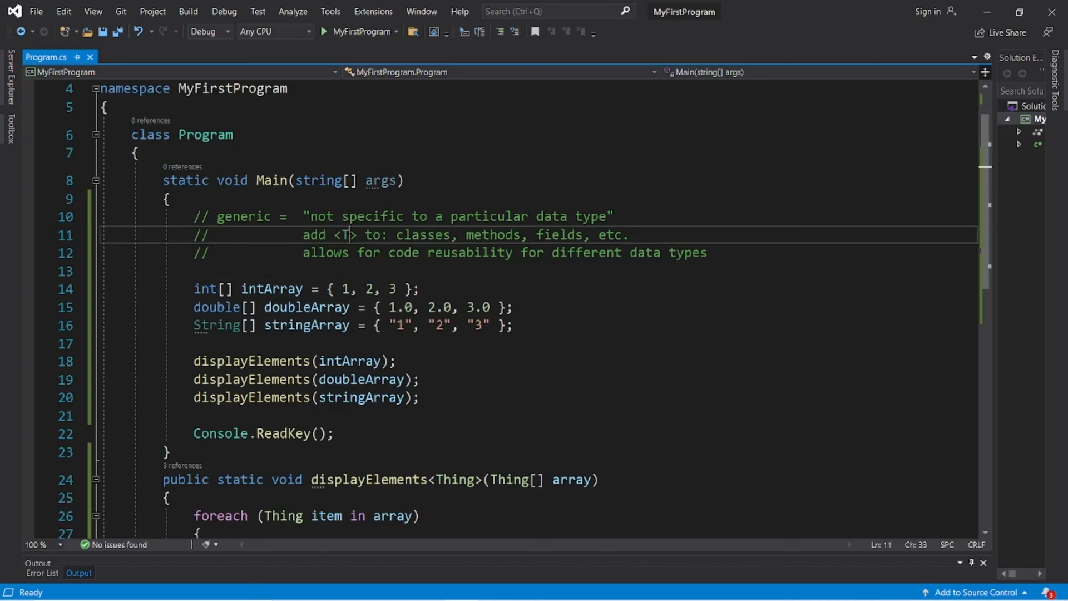
text(hing)
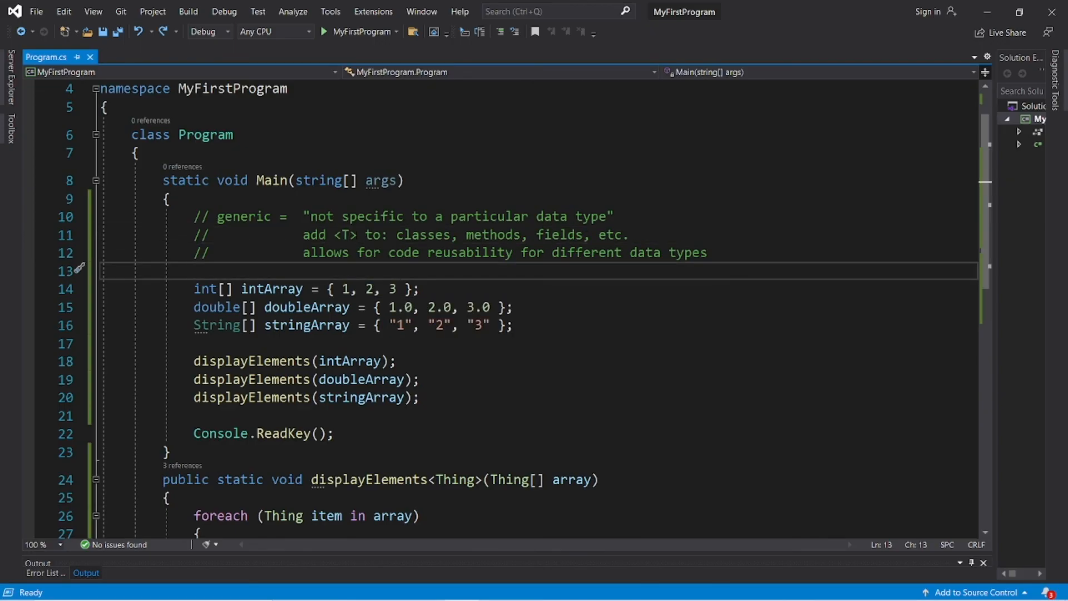
Step: Review the generic displayElements<Thing> method and clear the selection
double_click(493, 235)
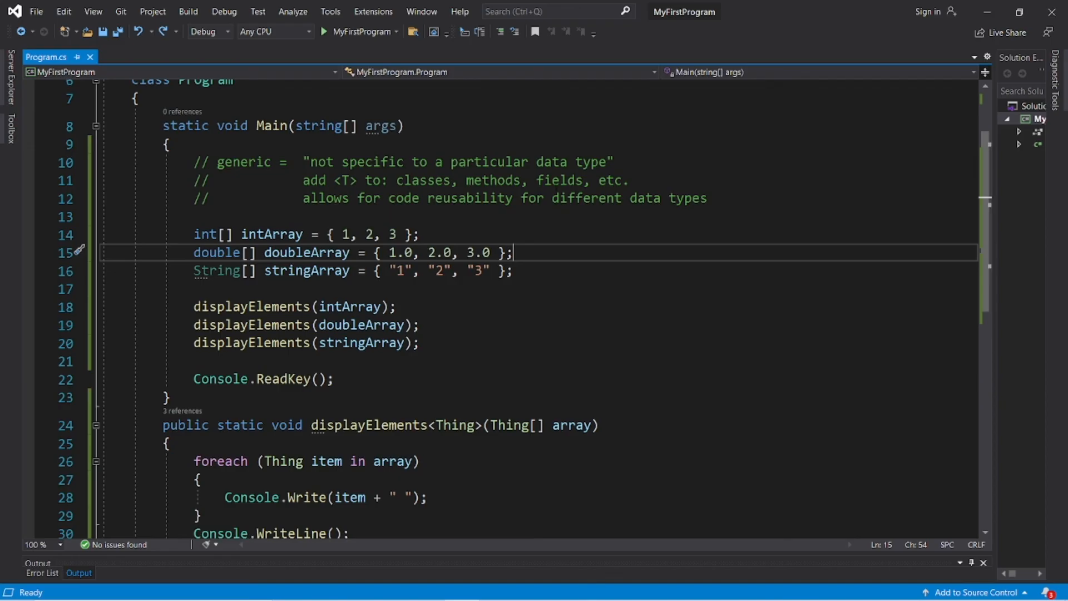
scroll(down, 3)
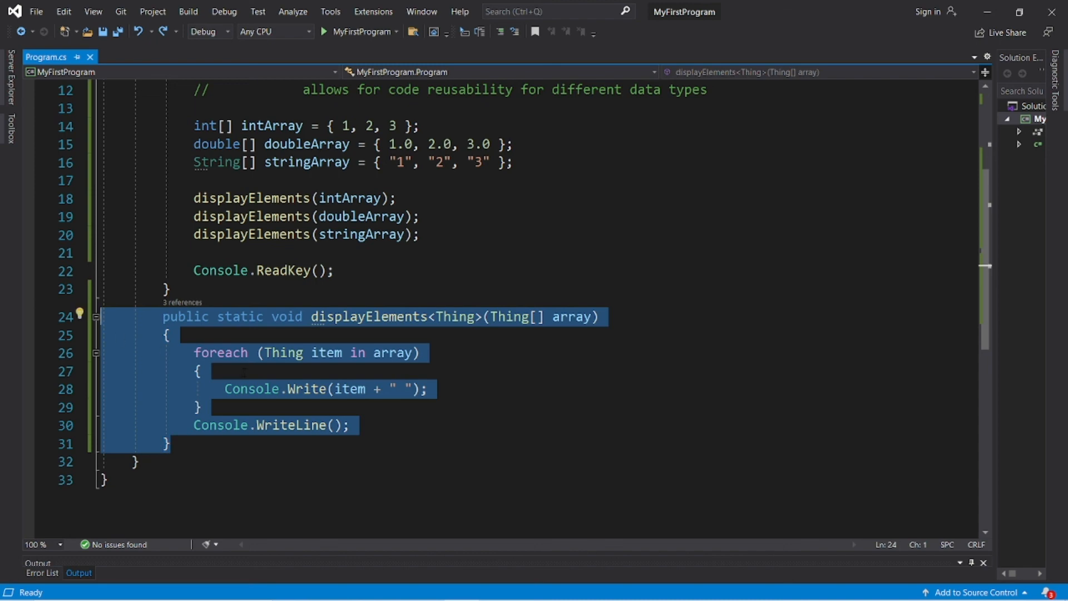
click(199, 371)
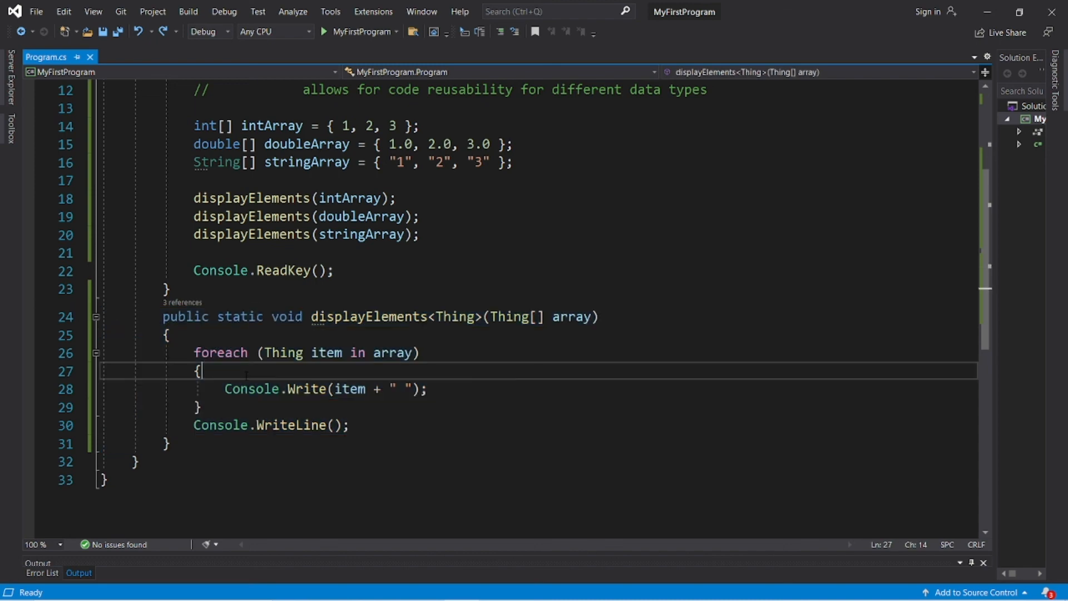